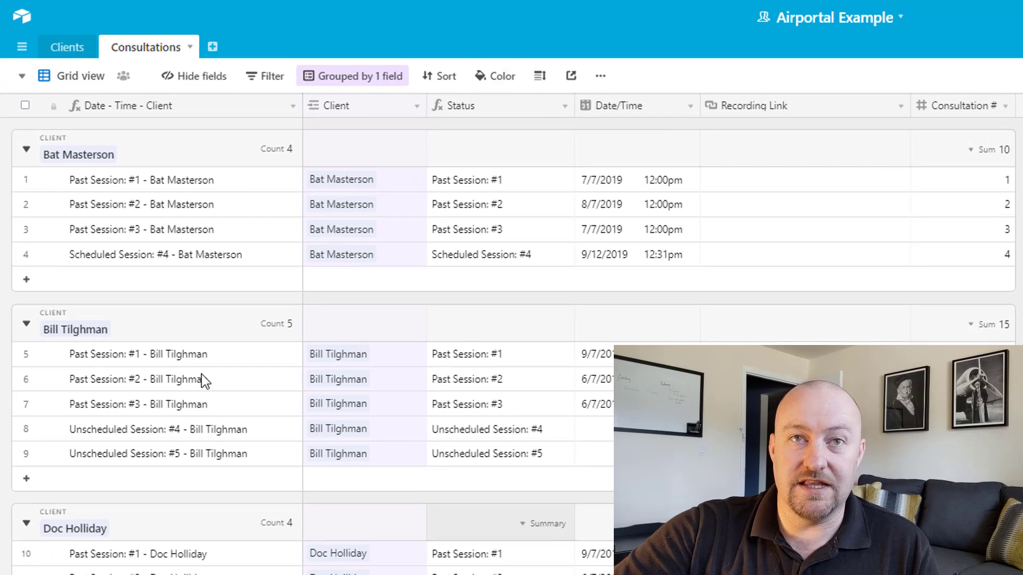
{"action": "mouse_move", "coordinate": [222, 314]}
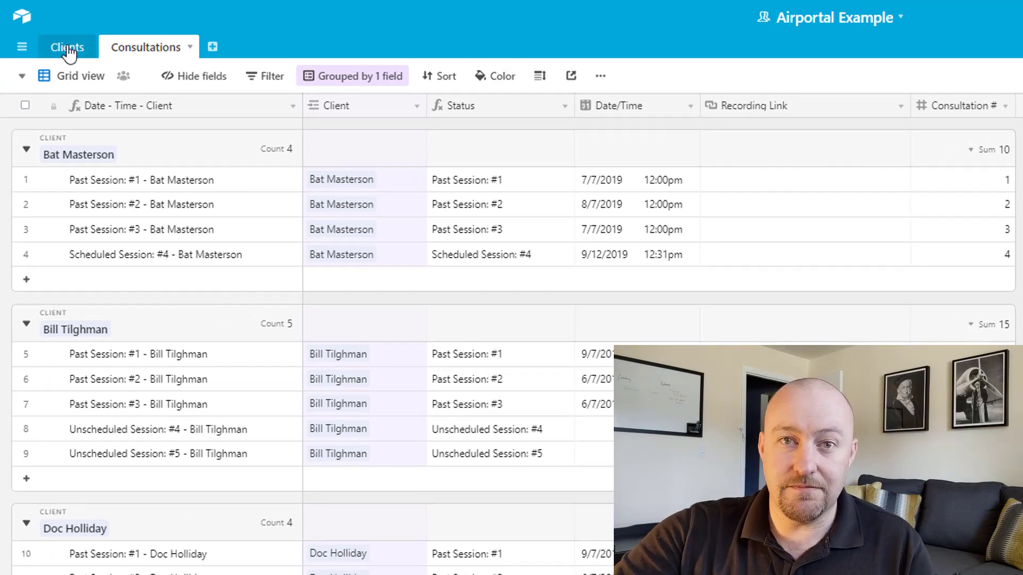
Step: Check the Pretend Sheriff client record, then return to the Consultations table
{"action": "left_click", "coordinate": [67, 47]}
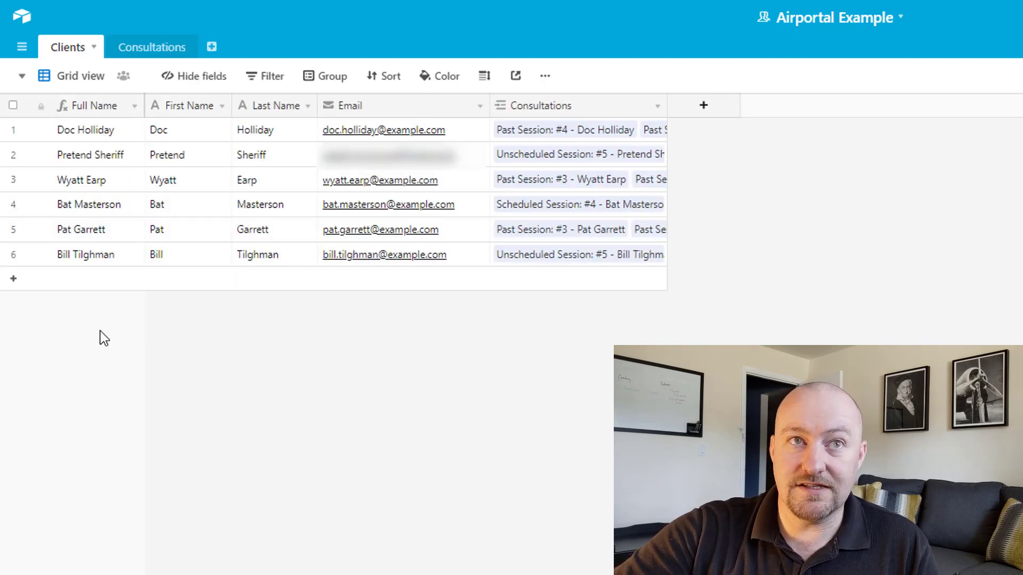
{"action": "left_click", "coordinate": [90, 155]}
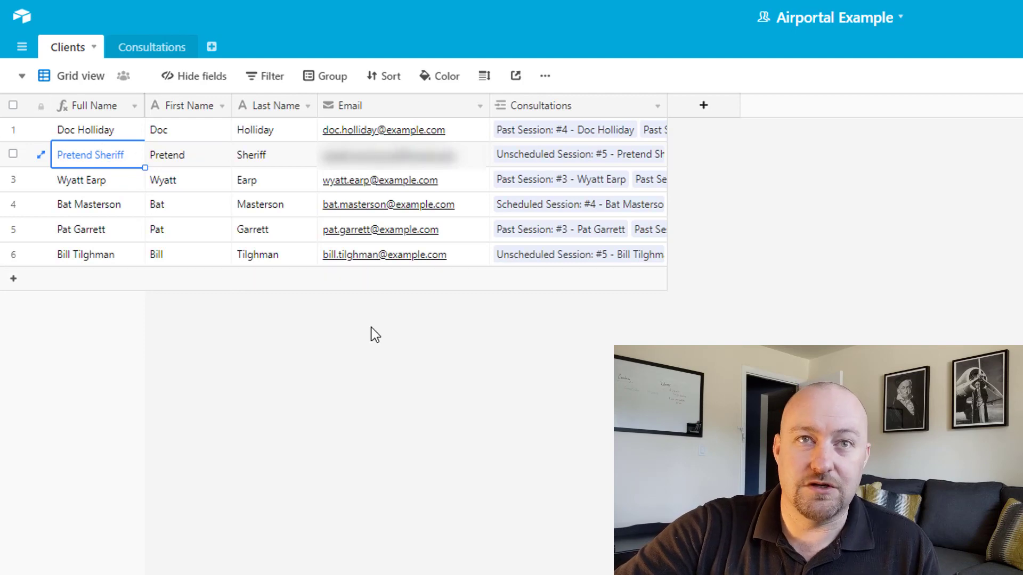
{"action": "left_click", "coordinate": [153, 46]}
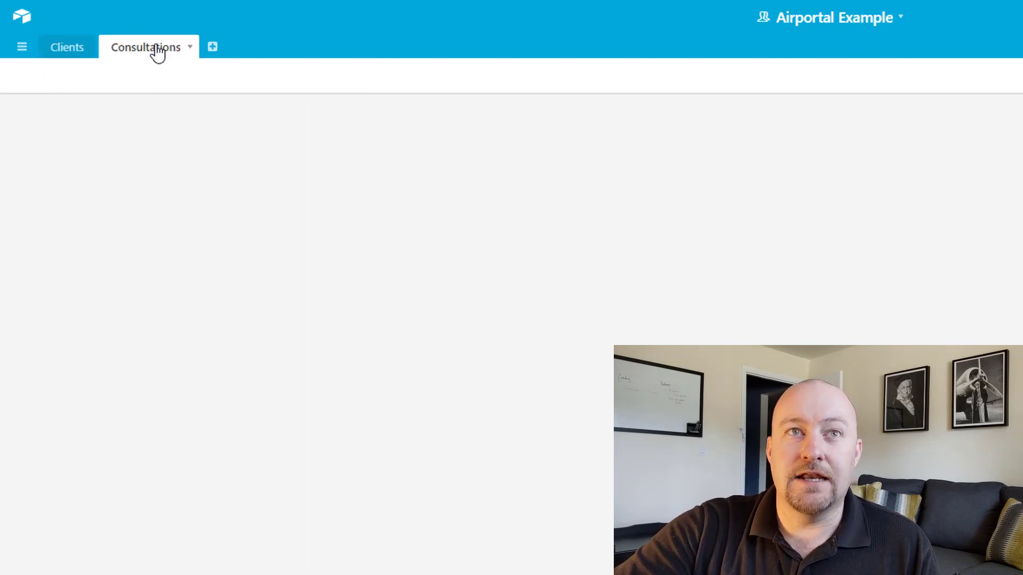
{"action": "left_click", "coordinate": [146, 47]}
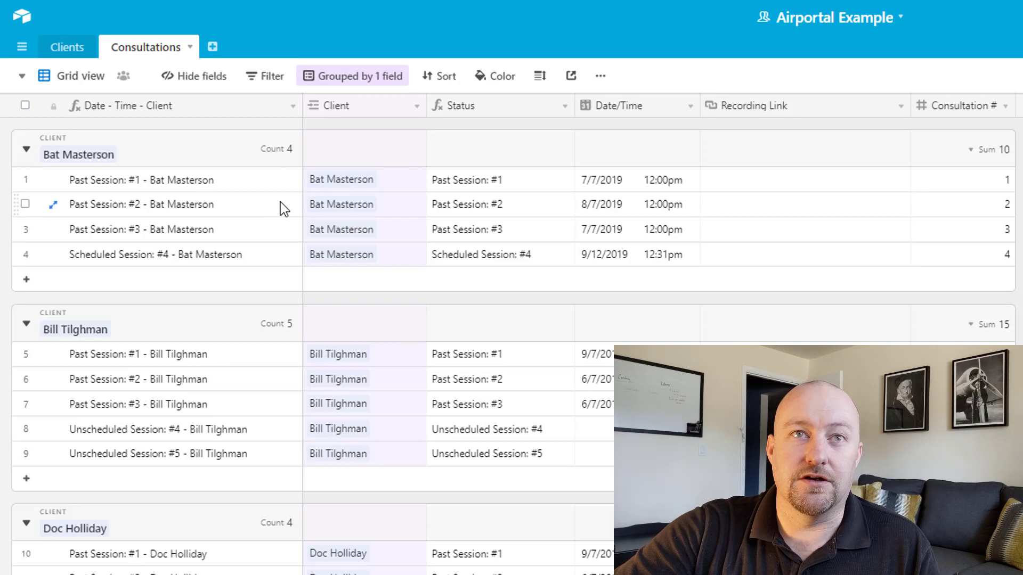
{"action": "mouse_move", "coordinate": [117, 461]}
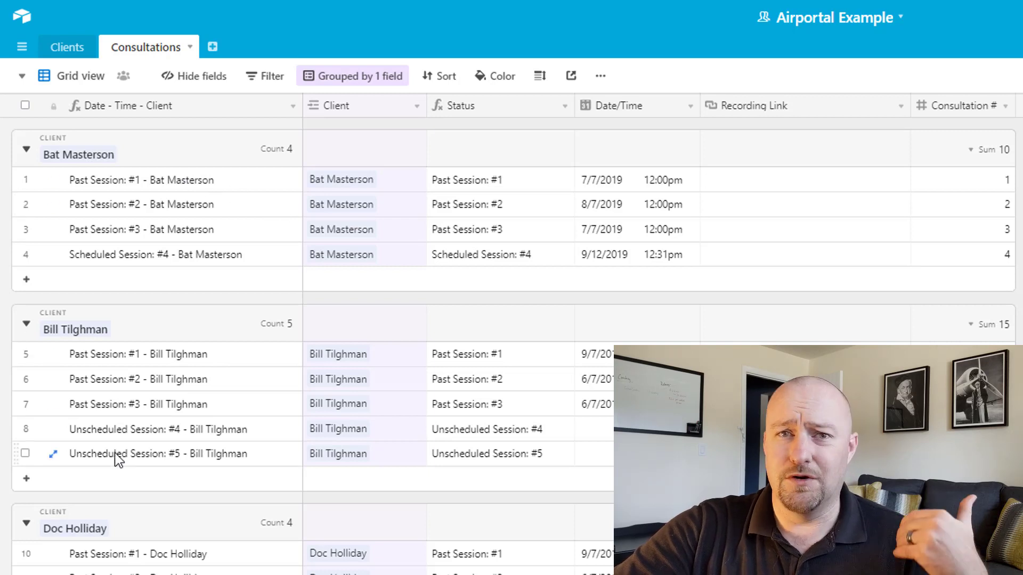
{"action": "mouse_move", "coordinate": [258, 509]}
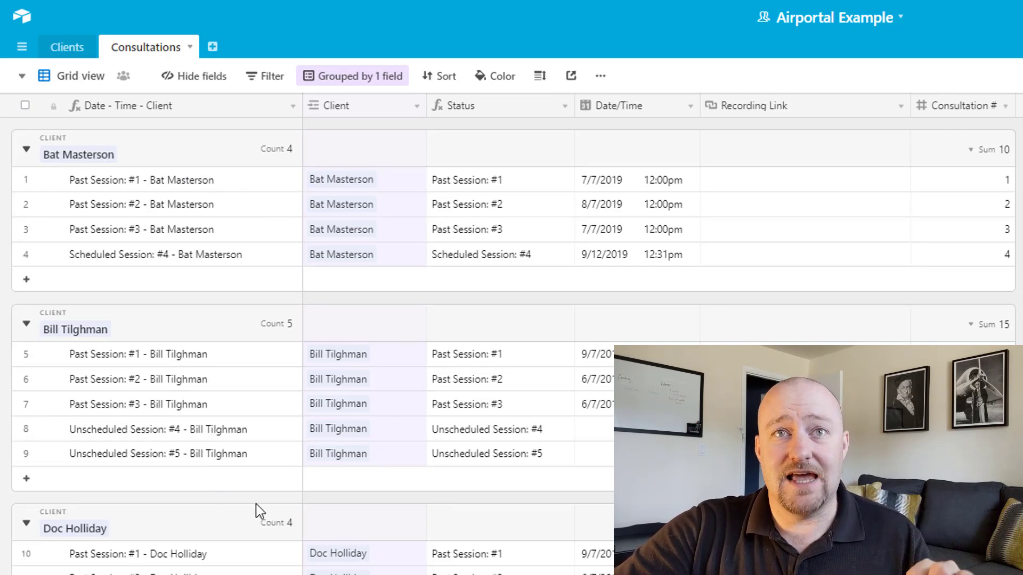
{"action": "mouse_move", "coordinate": [219, 190]}
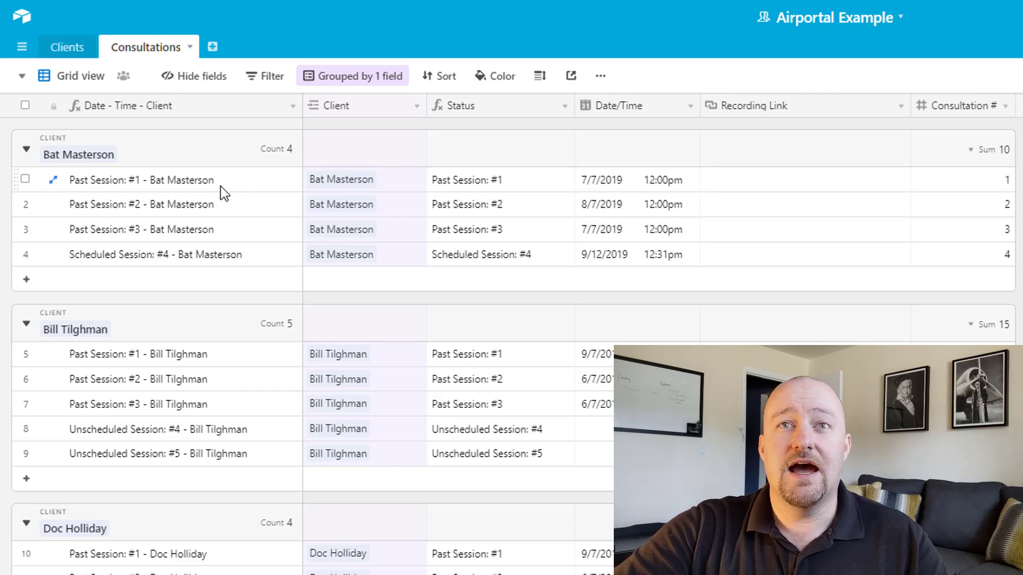
{"action": "left_click", "coordinate": [142, 179]}
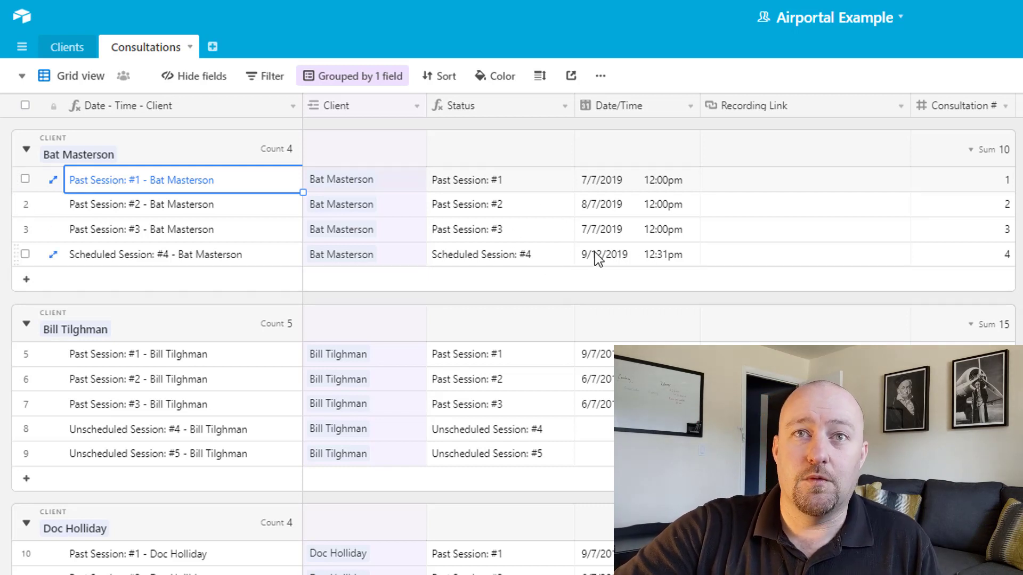
{"action": "left_click", "coordinate": [637, 254]}
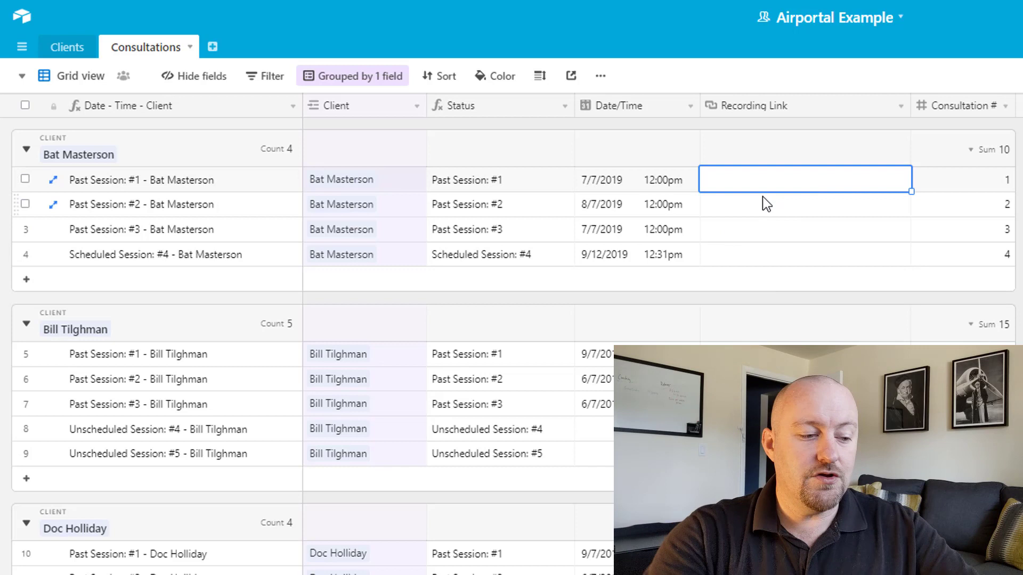
{"action": "type", "text": "www.zoom.com"}
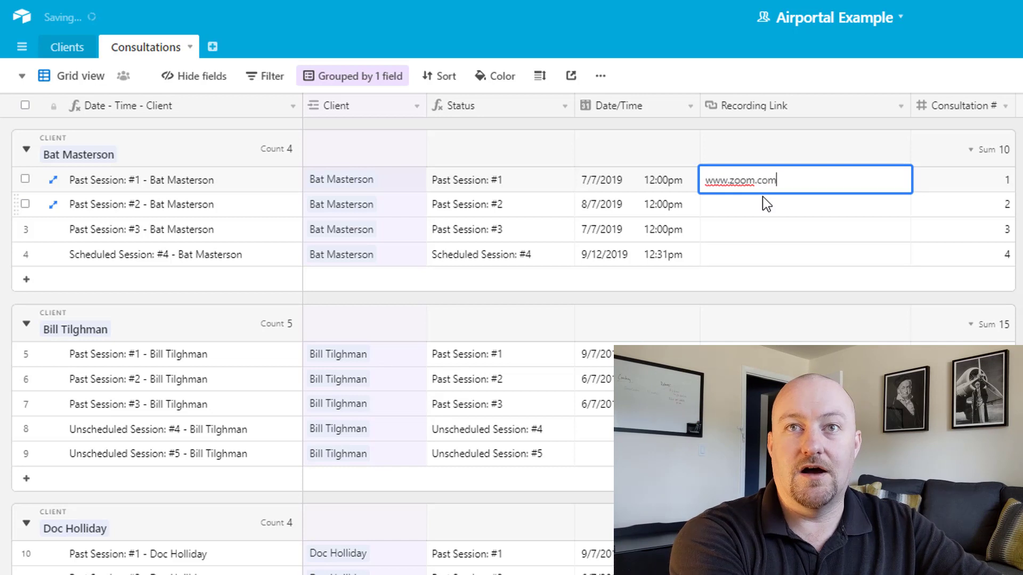
{"action": "type", "text": "/example"}
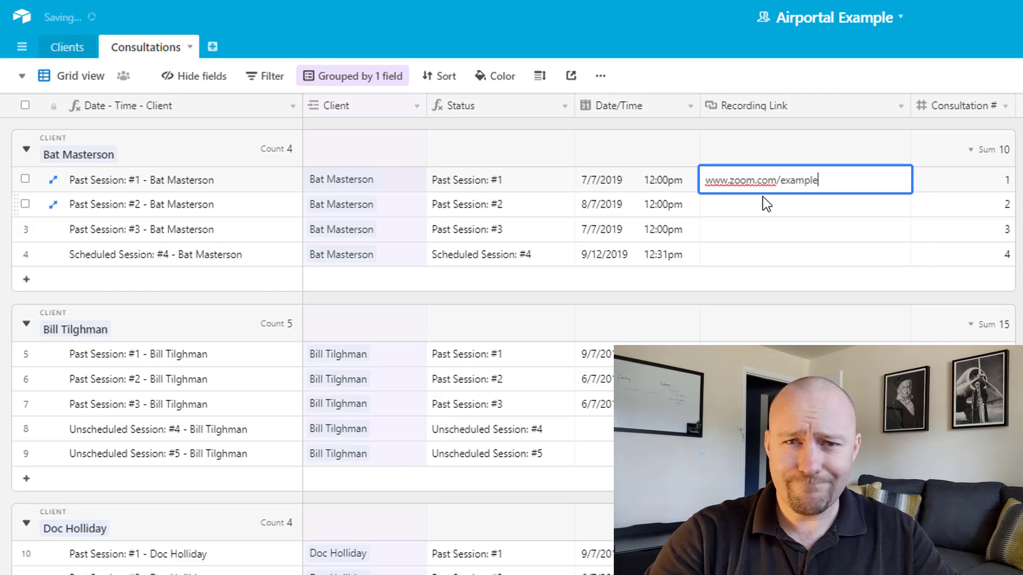
{"action": "left_click", "coordinate": [804, 203]}
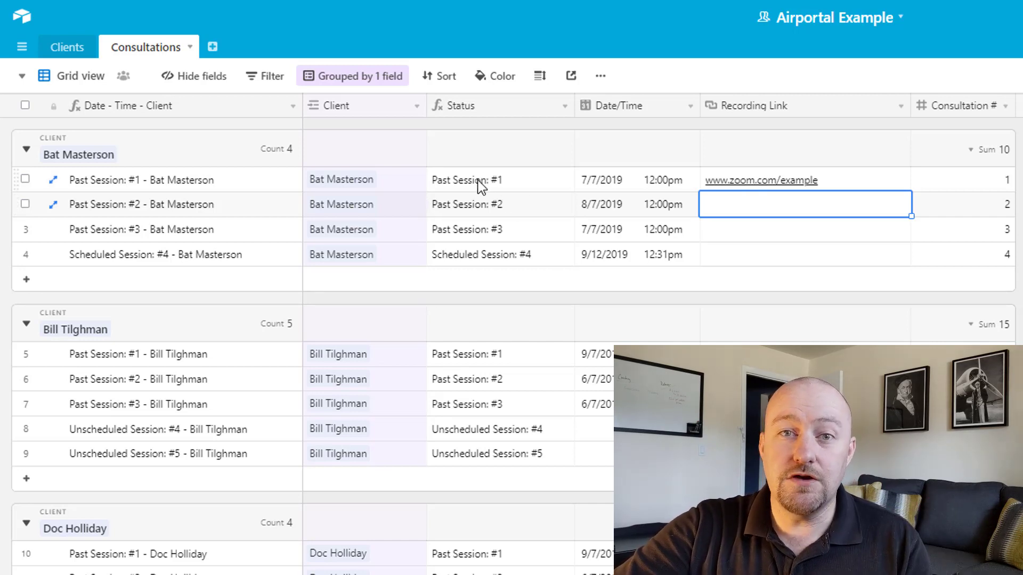
{"action": "left_click", "coordinate": [71, 75]}
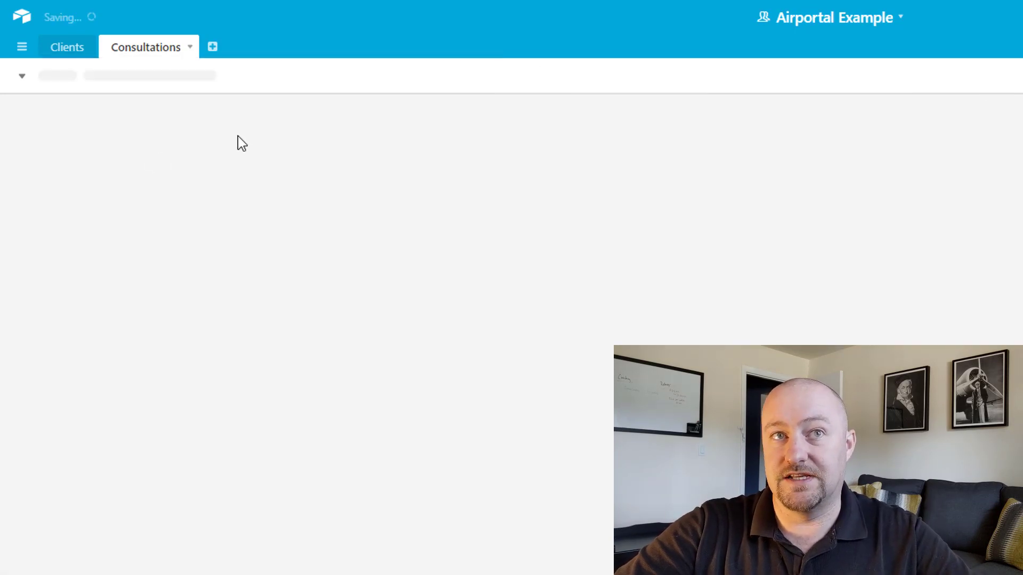
Step: Name the new view Bat Masterson and filter it to Client contains 'Bat'
{"action": "type", "text": "Bat Masterson"}
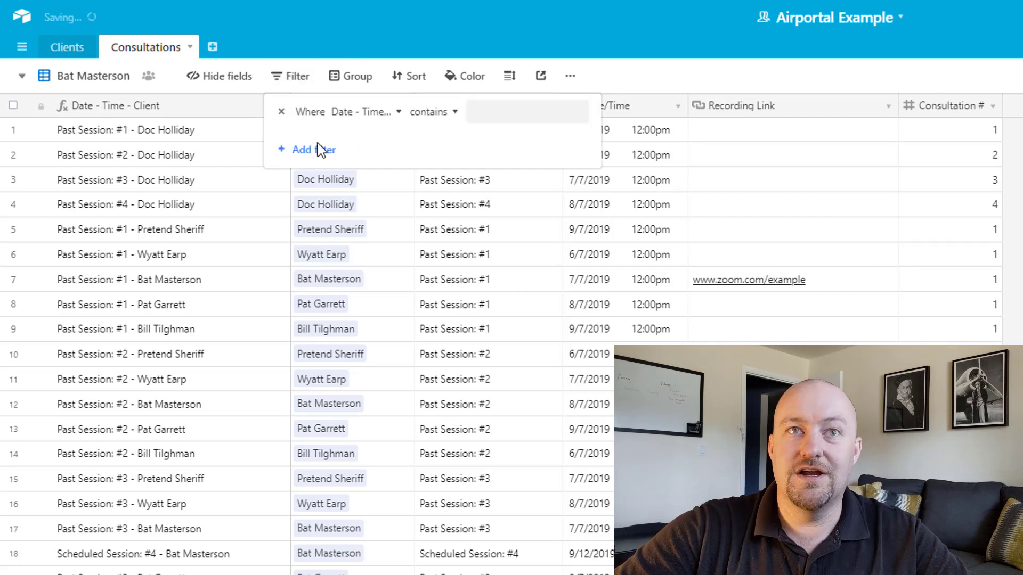
{"action": "left_click", "coordinate": [362, 112]}
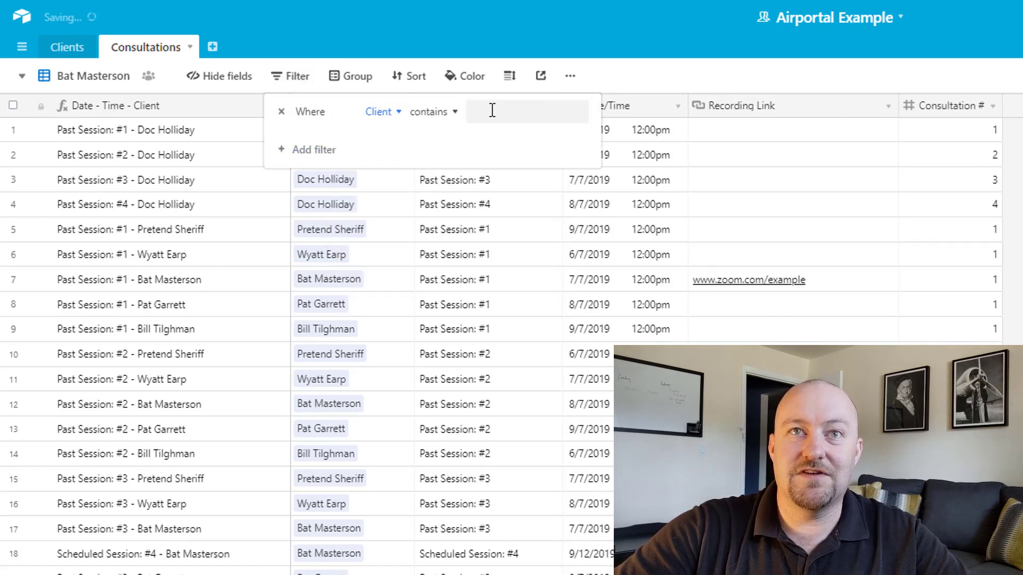
{"action": "type", "text": "Bat"}
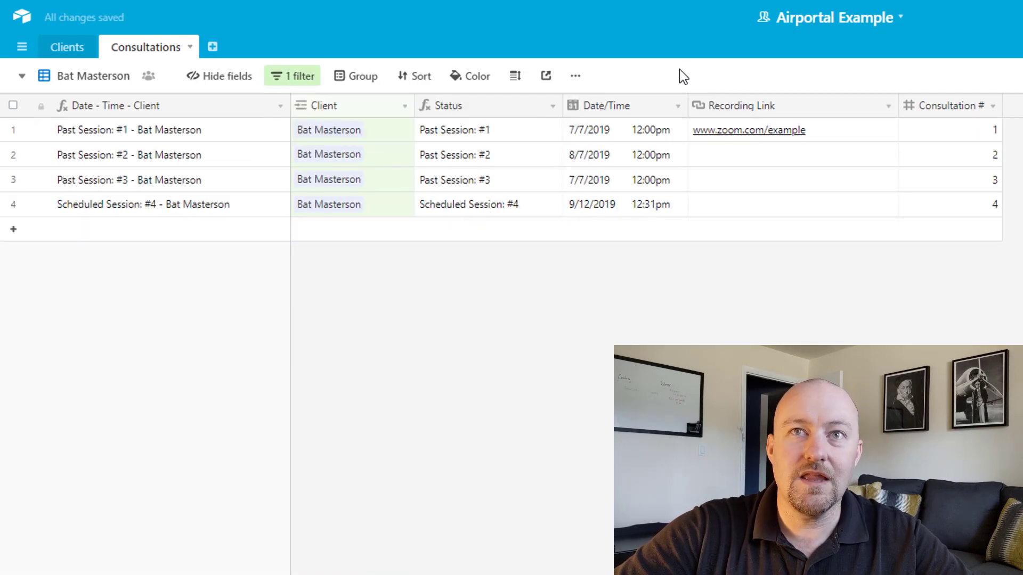
{"action": "mouse_move", "coordinate": [149, 76]}
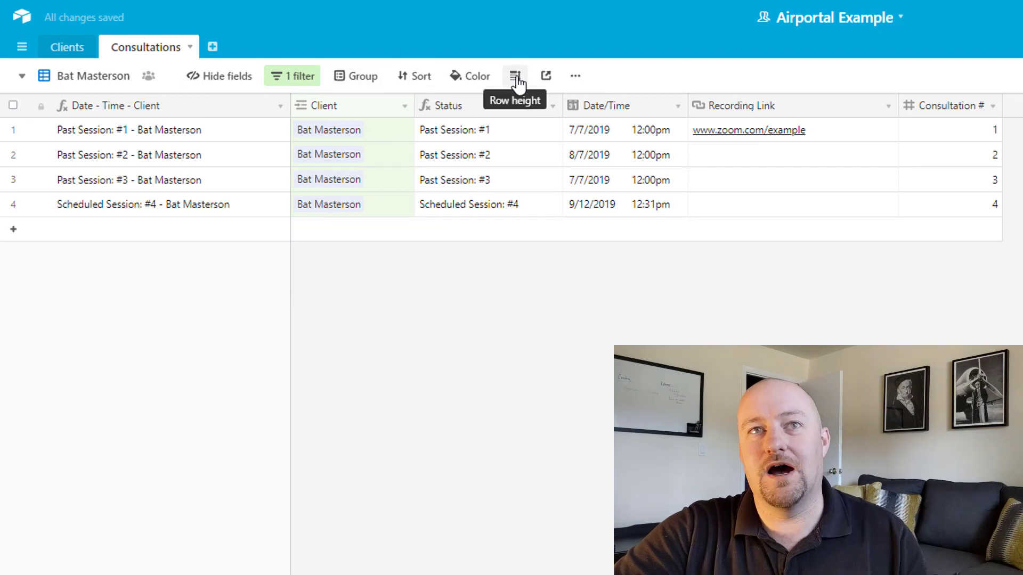
{"action": "mouse_move", "coordinate": [505, 92]}
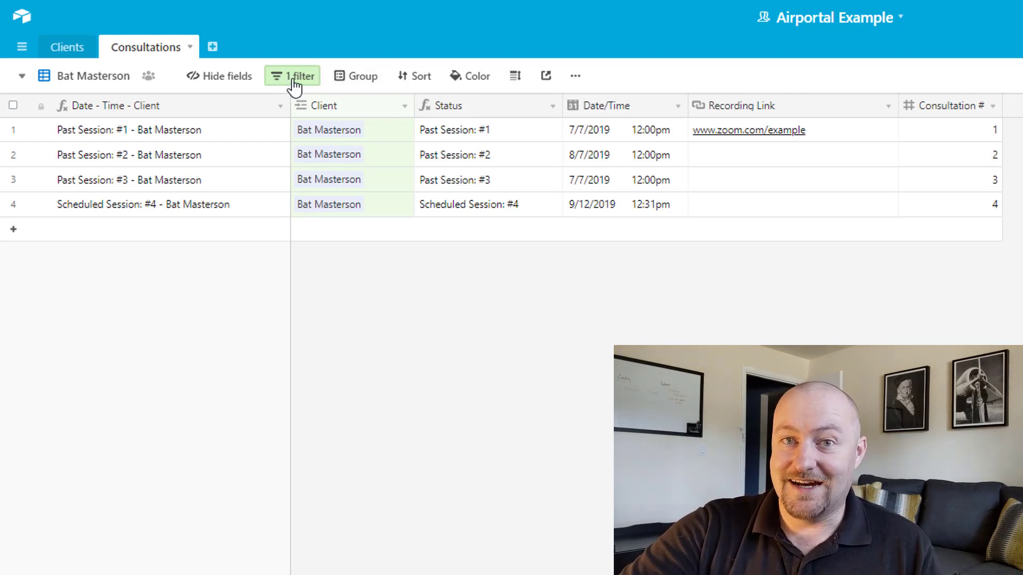
{"action": "mouse_move", "coordinate": [286, 89]}
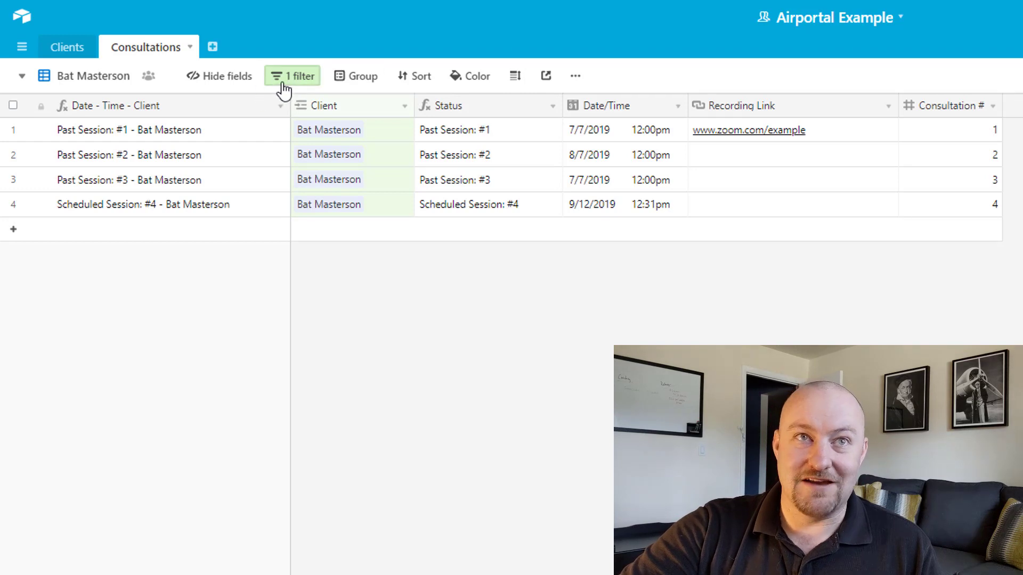
Step: Inspect the Bat Masterson view's single filter condition
{"action": "left_click", "coordinate": [298, 76]}
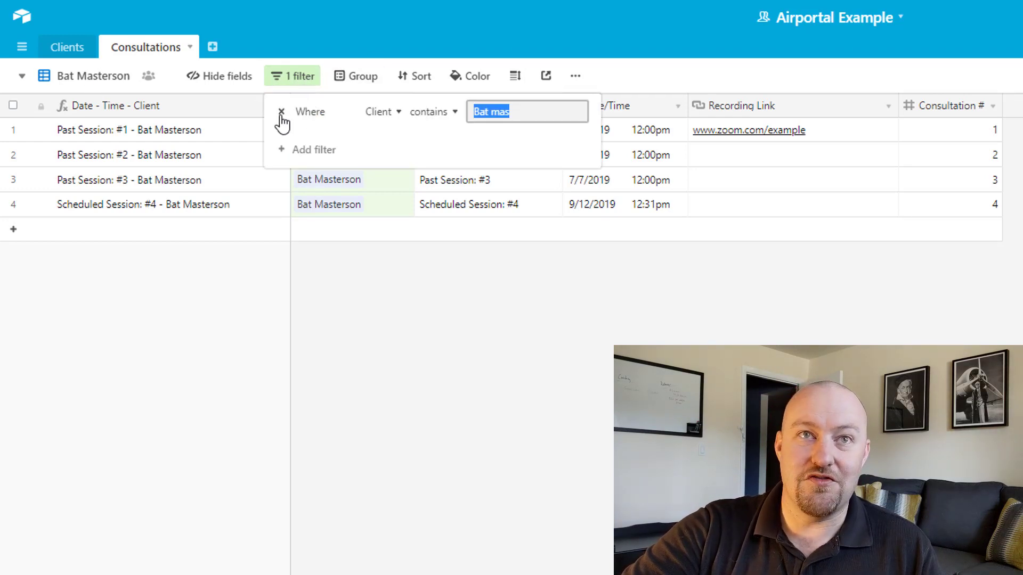
{"action": "left_click", "coordinate": [280, 112]}
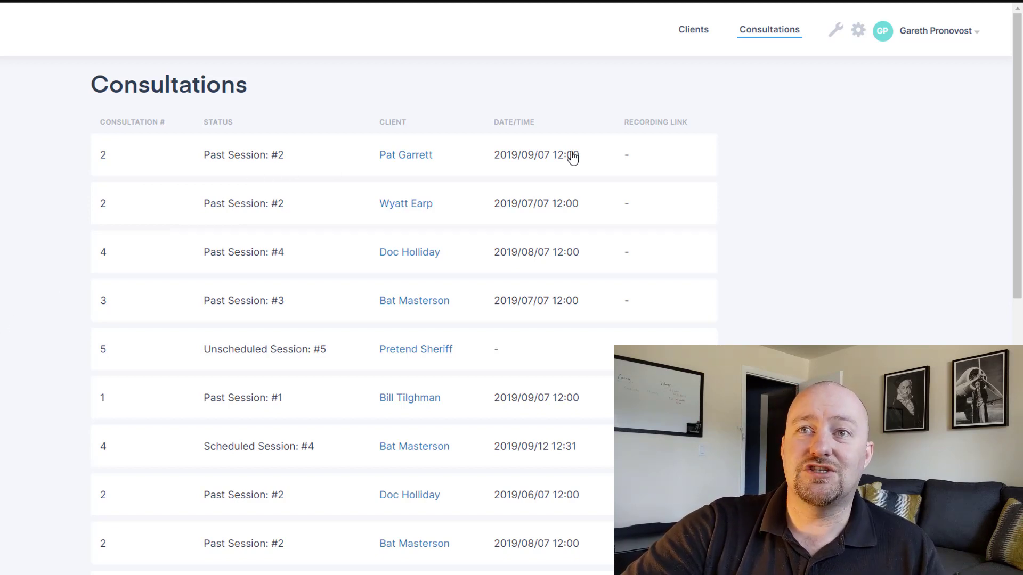
Step: Review the portal Consultations list, then move to the Clients list
{"action": "scroll", "scroll_direction": "down", "scroll_amount": 3}
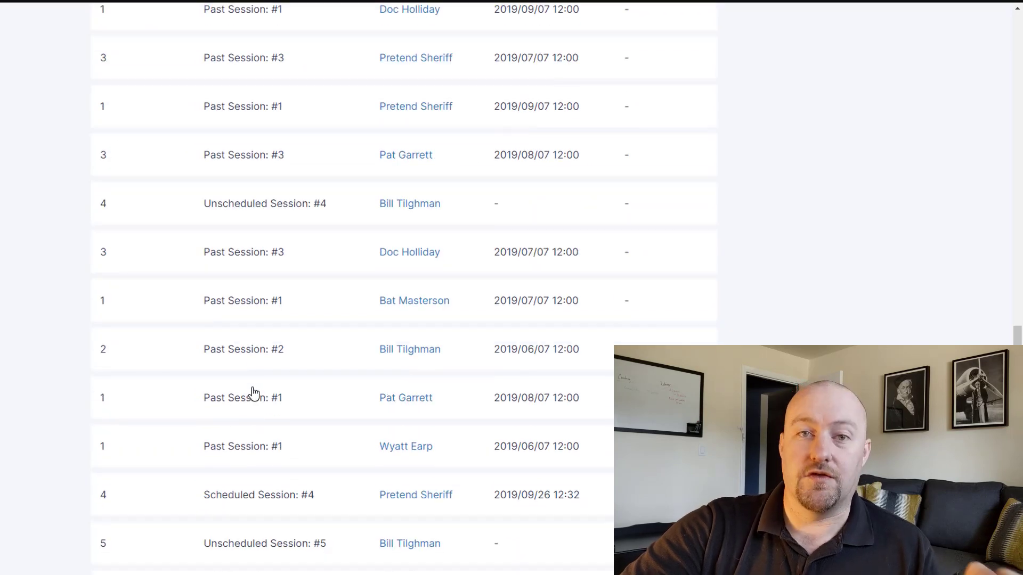
{"action": "scroll", "scroll_direction": "up", "scroll_amount": 3}
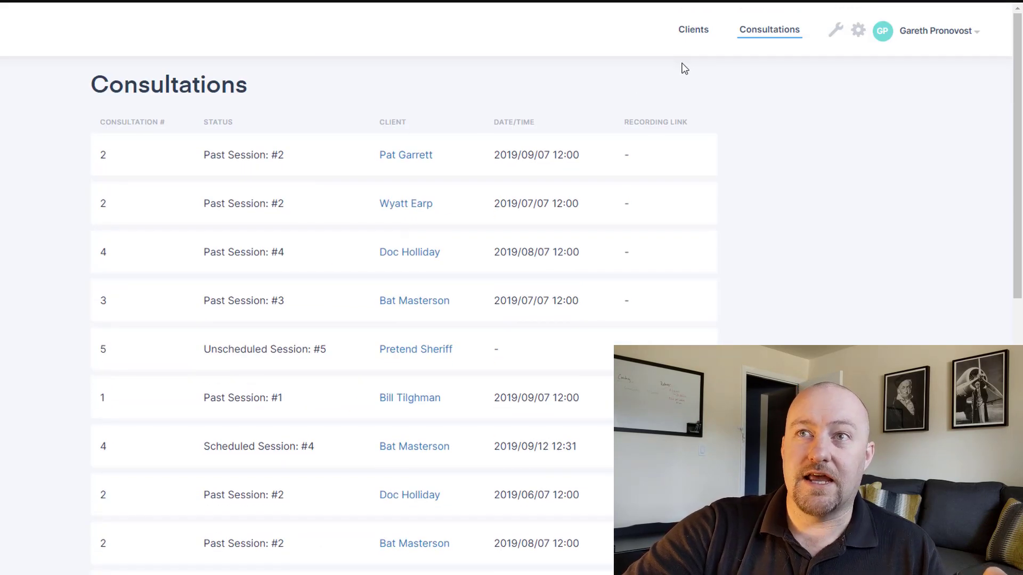
{"action": "mouse_move", "coordinate": [693, 30]}
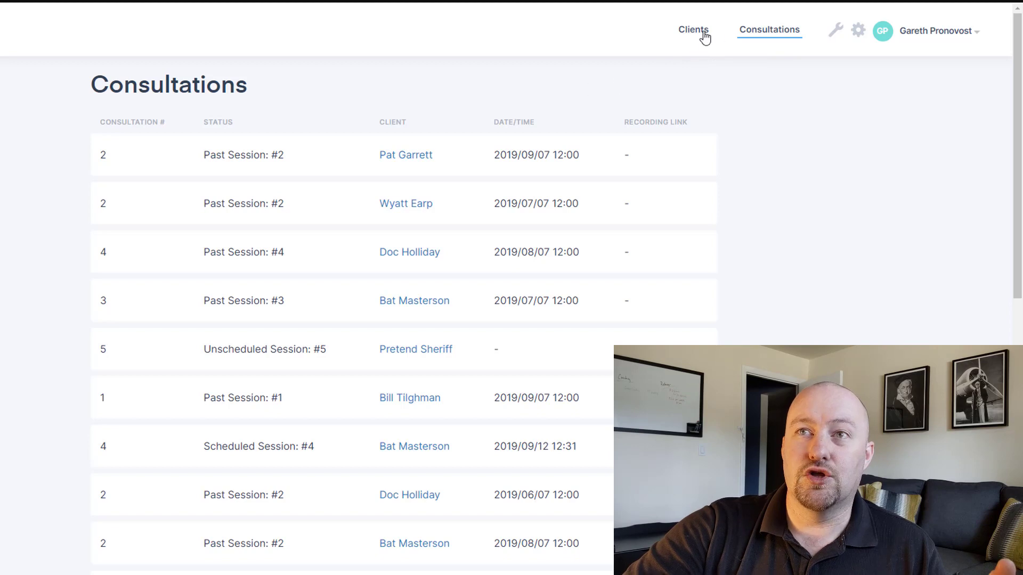
{"action": "left_click", "coordinate": [693, 30]}
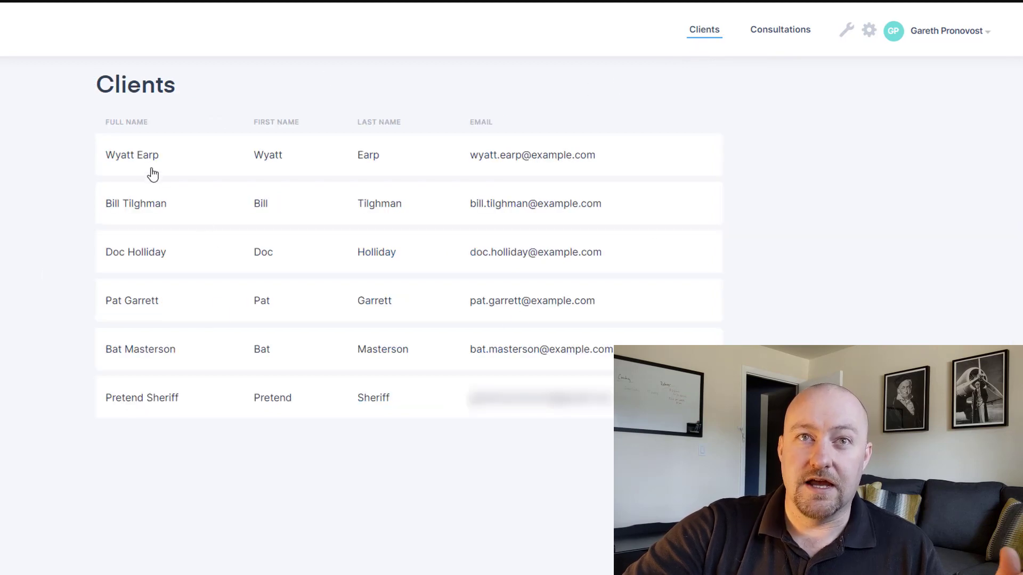
{"action": "mouse_move", "coordinate": [370, 171]}
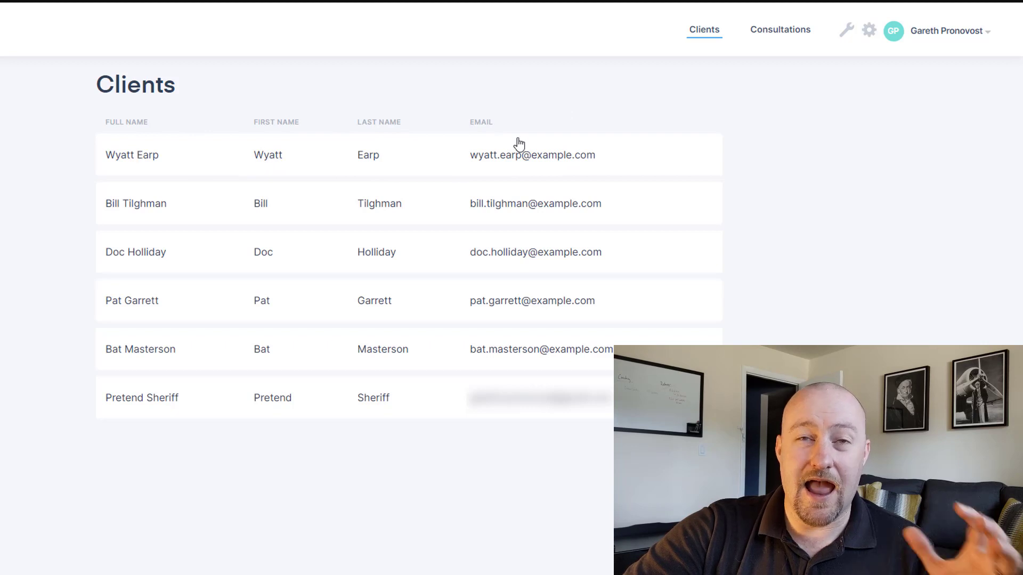
{"action": "mouse_move", "coordinate": [472, 324]}
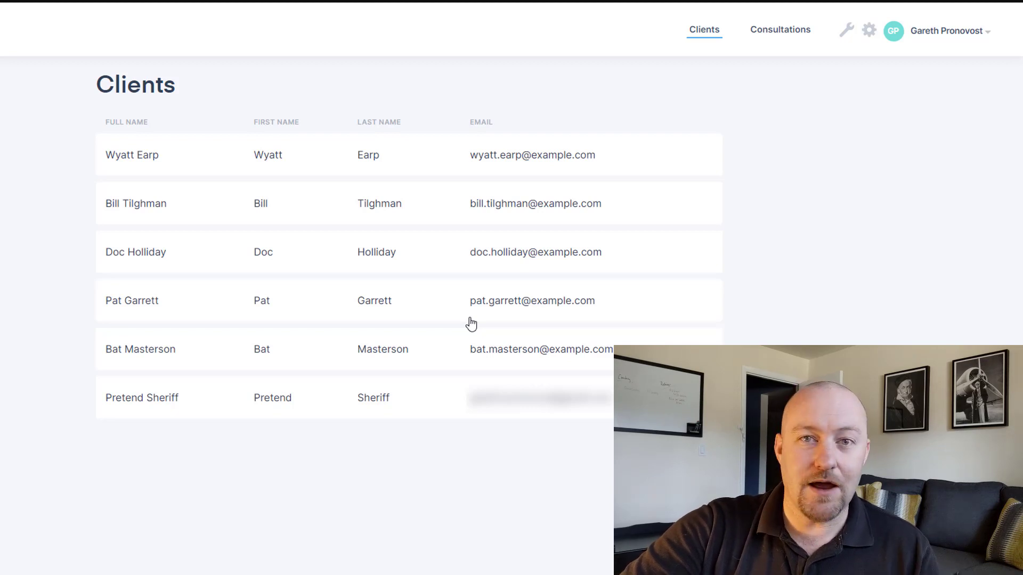
{"action": "mouse_move", "coordinate": [516, 207]}
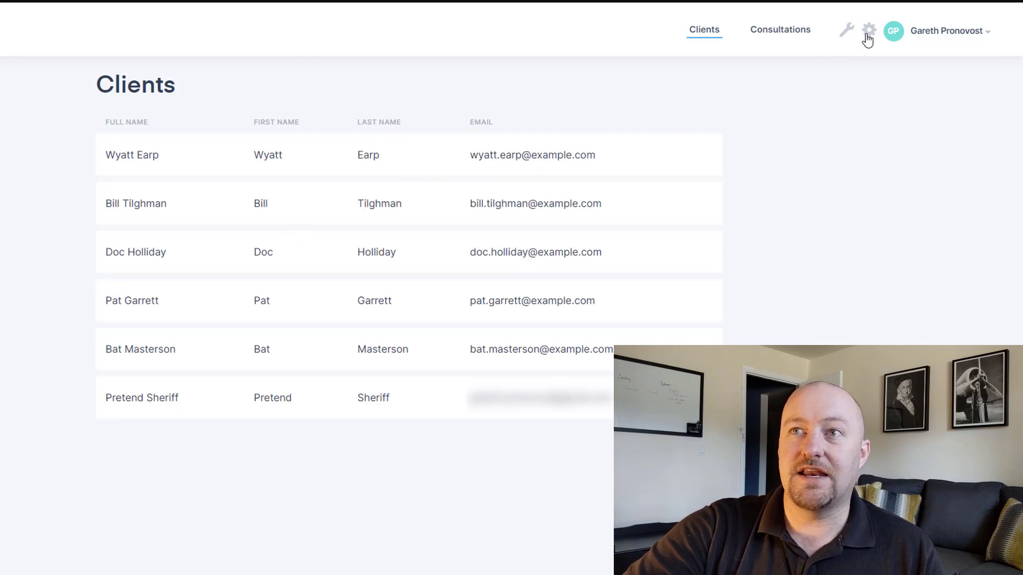
{"action": "left_click", "coordinate": [869, 30]}
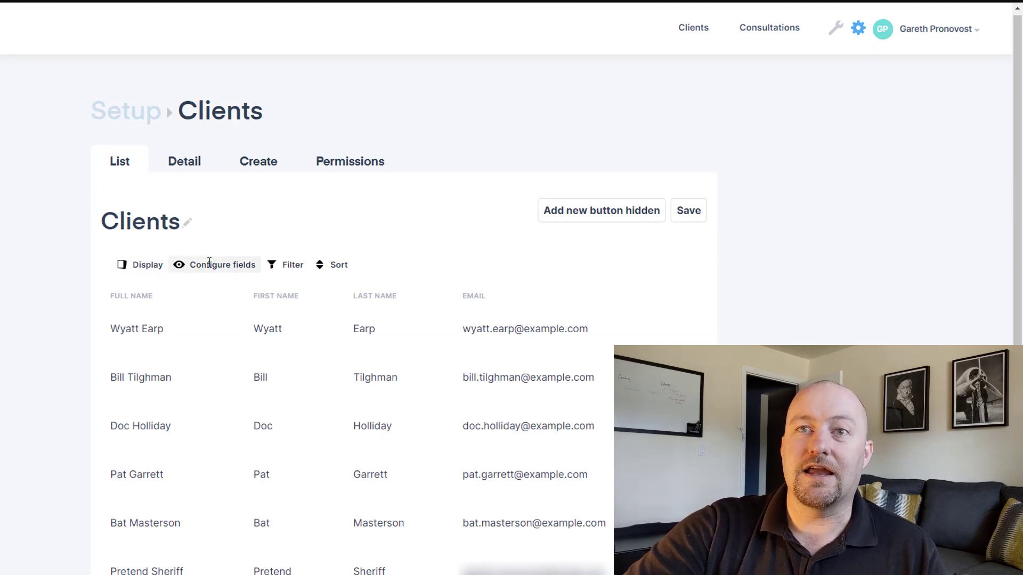
Step: Show the Detail layout settings for the Clients page
{"action": "left_click", "coordinate": [184, 161]}
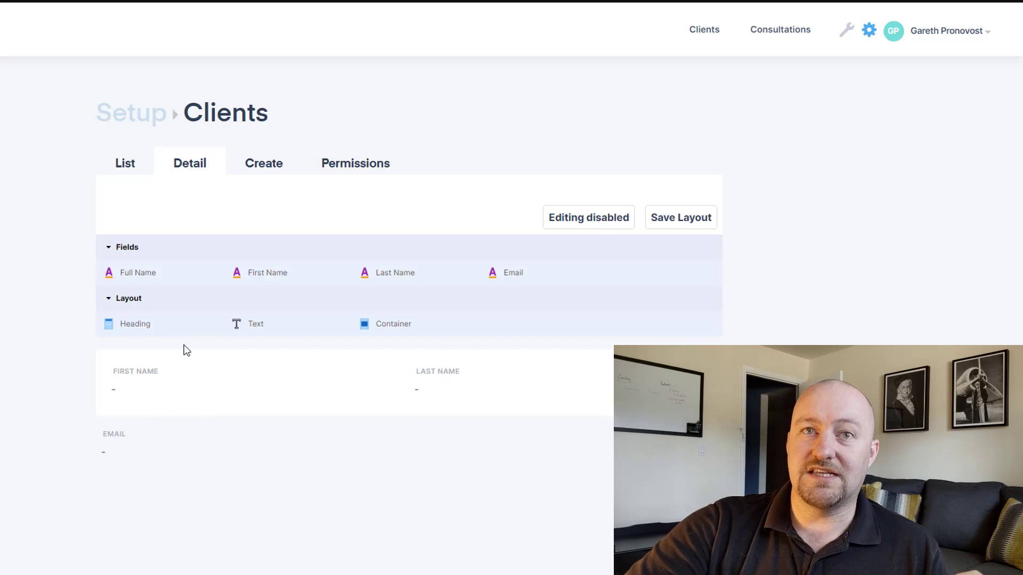
Step: Group Email with First Name and Last Name in the Clients detail layout
{"action": "left_click_drag", "start_coordinate": [137, 273], "coordinate": [153, 376]}
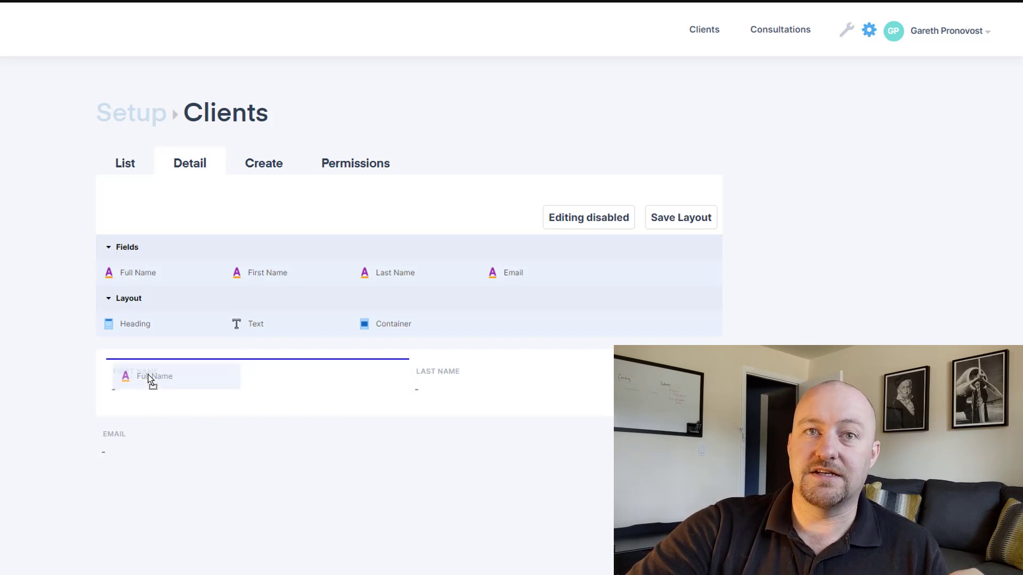
{"action": "left_click", "coordinate": [173, 376]}
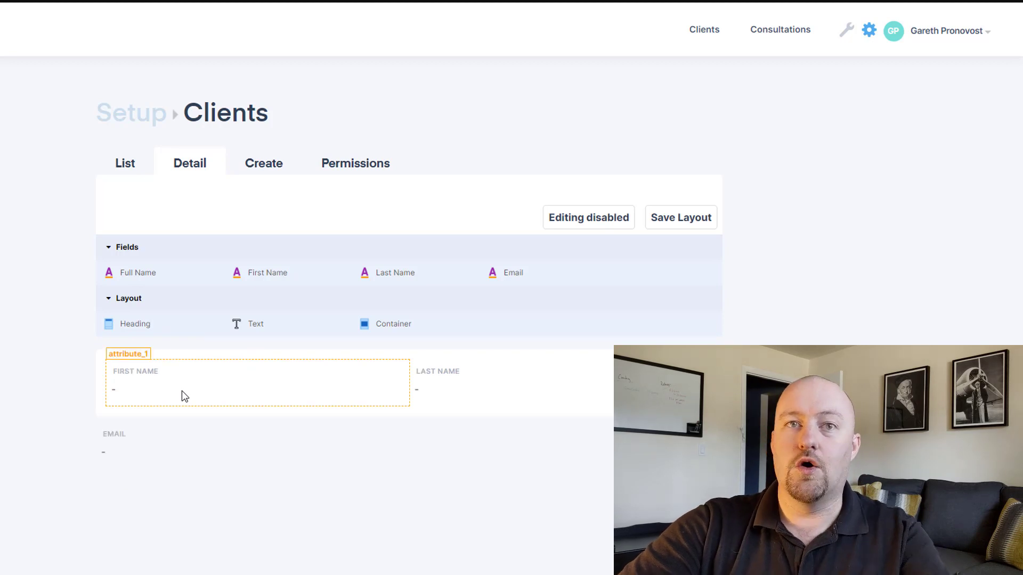
{"action": "mouse_move", "coordinate": [551, 285]}
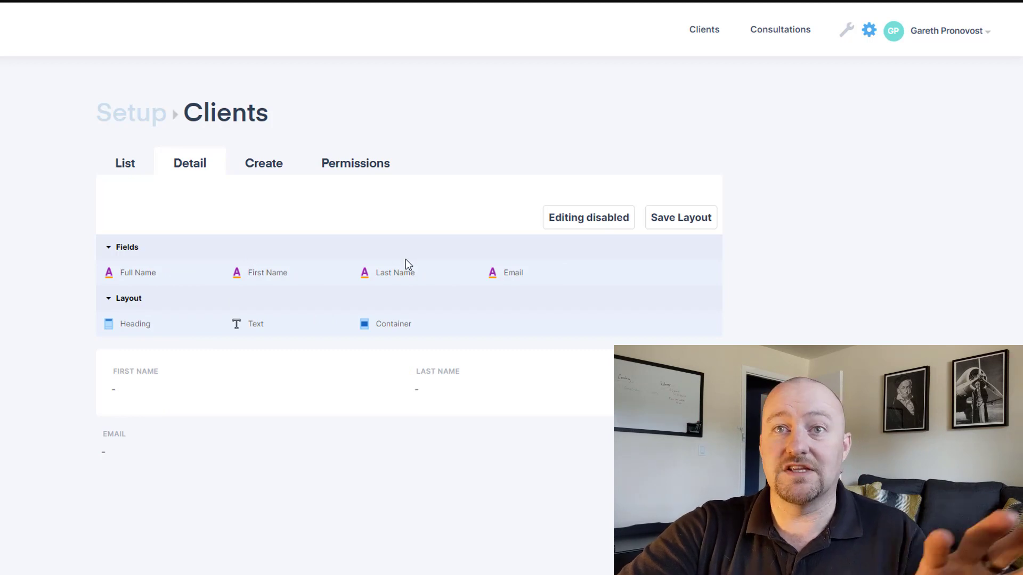
{"action": "mouse_move", "coordinate": [238, 486]}
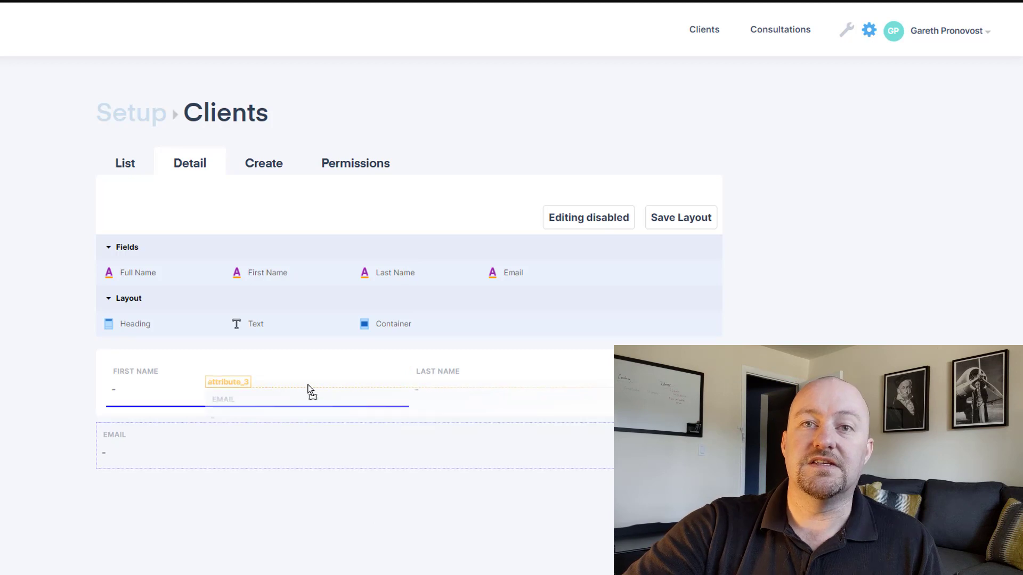
{"action": "left_click_drag", "start_coordinate": [310, 390], "coordinate": [480, 385]}
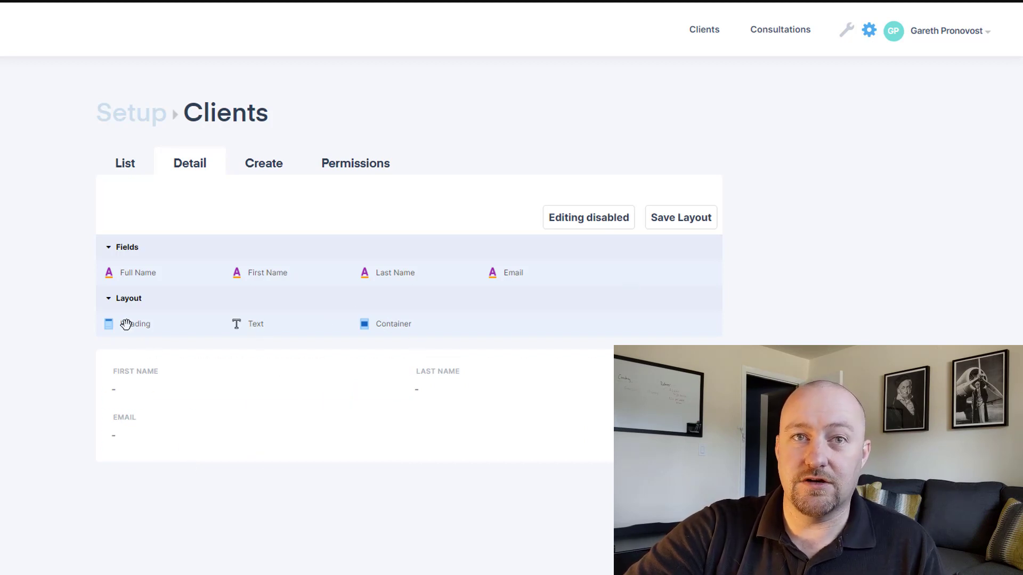
Step: Add a Heading element at the top of the layout with text 'Example'
{"action": "left_click_drag", "start_coordinate": [135, 324], "coordinate": [136, 356]}
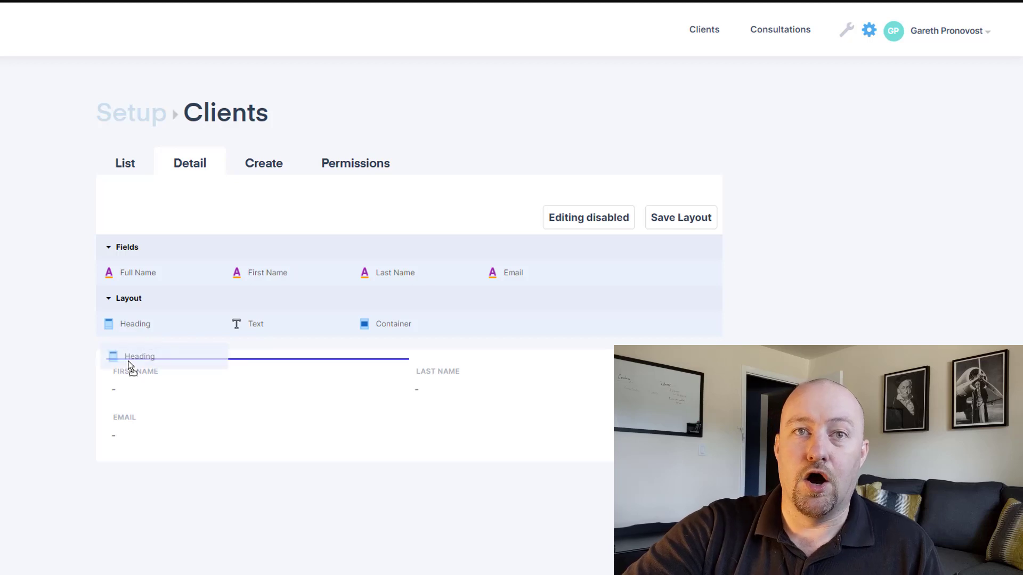
{"action": "left_click", "coordinate": [139, 356]}
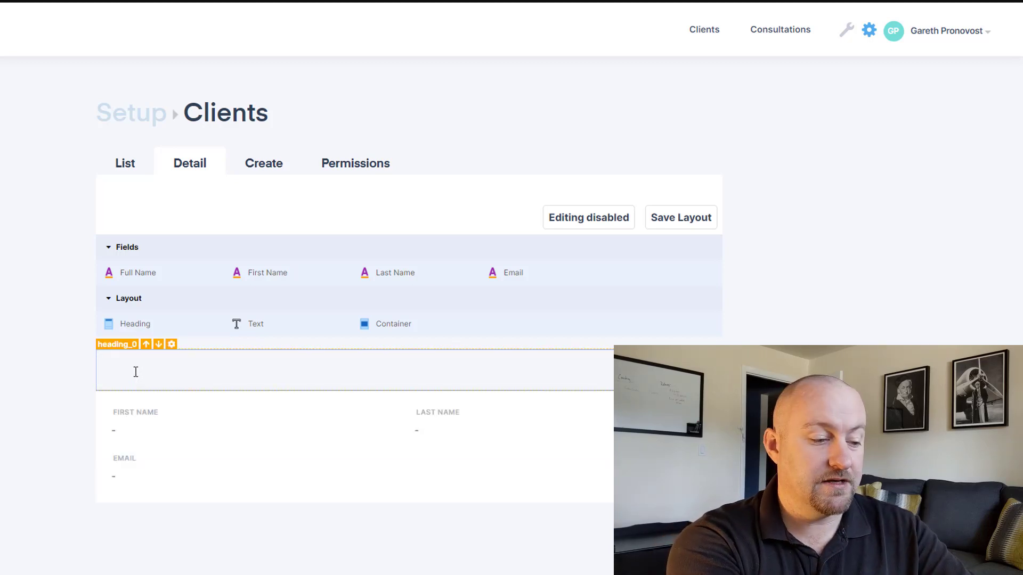
{"action": "type", "text": "Example"}
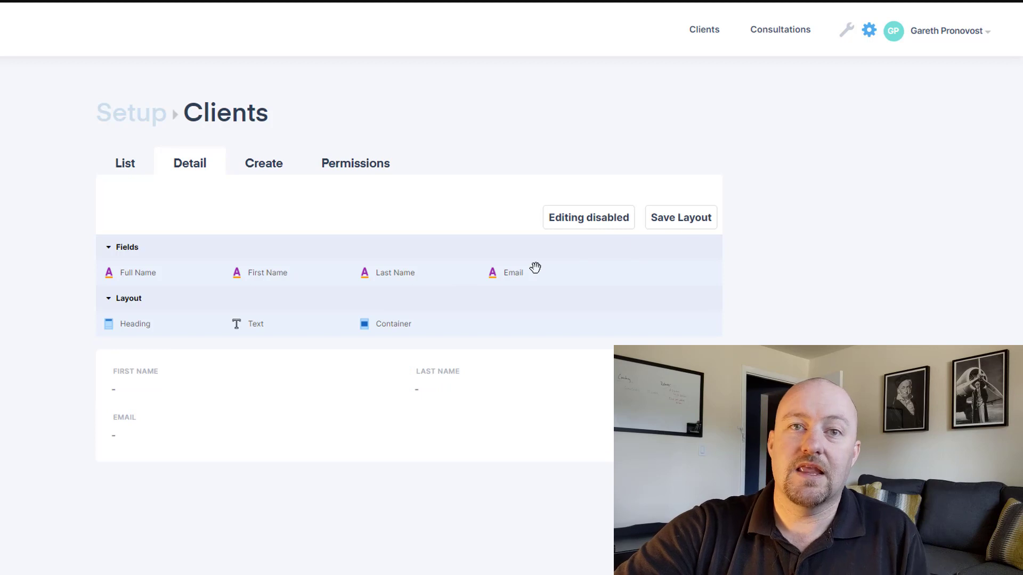
{"action": "mouse_move", "coordinate": [314, 238]}
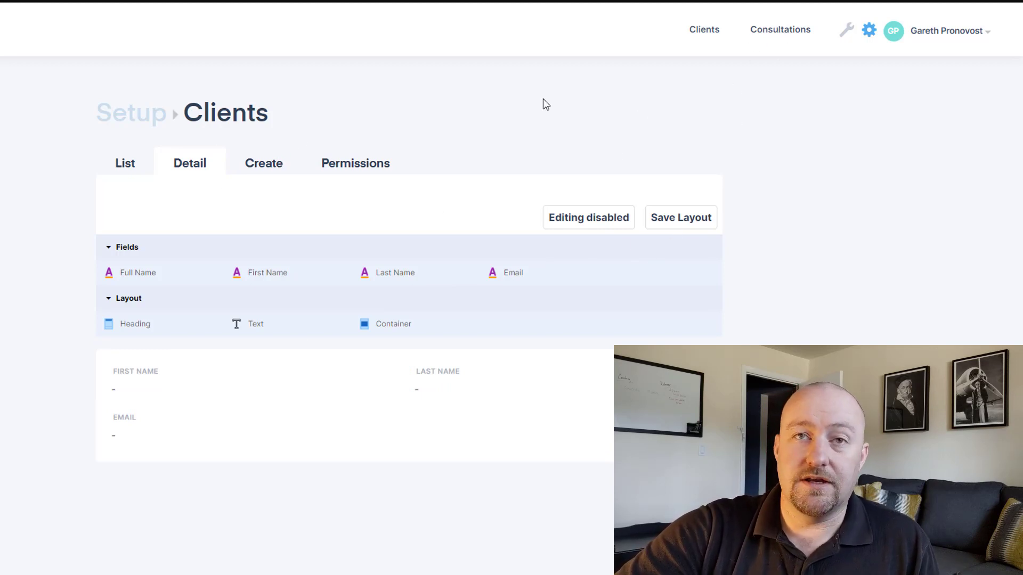
{"action": "mouse_move", "coordinate": [787, 38]}
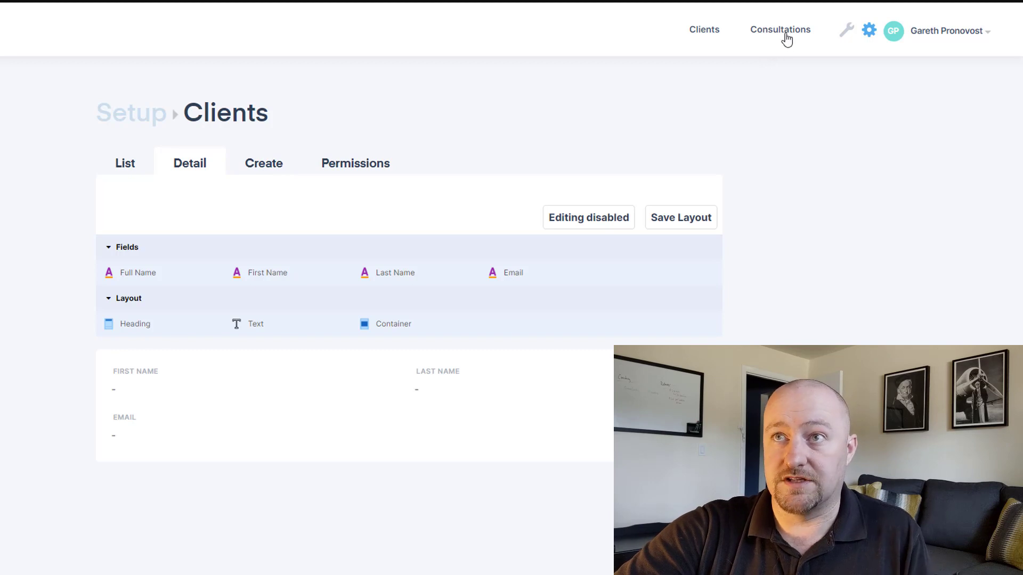
Step: Return to the portal Consultations list and look through the sessions
{"action": "left_click", "coordinate": [780, 30]}
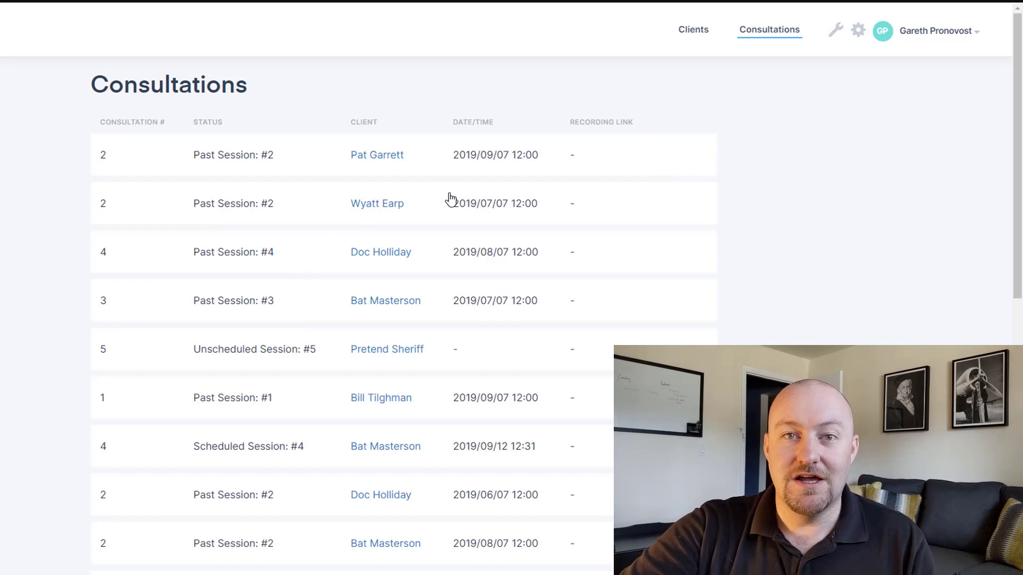
{"action": "mouse_move", "coordinate": [381, 157]}
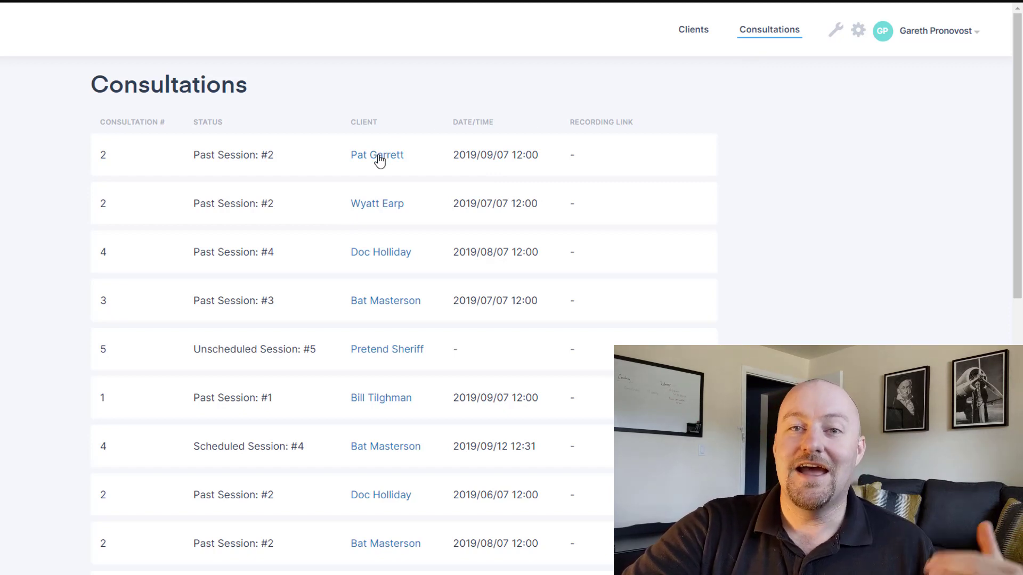
{"action": "mouse_move", "coordinate": [218, 164]}
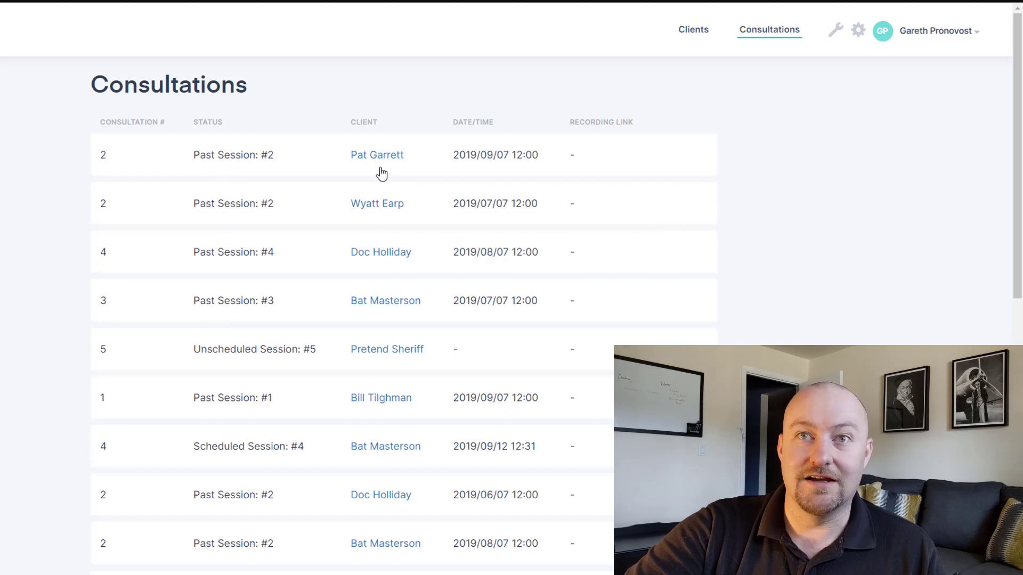
{"action": "mouse_move", "coordinate": [379, 171]}
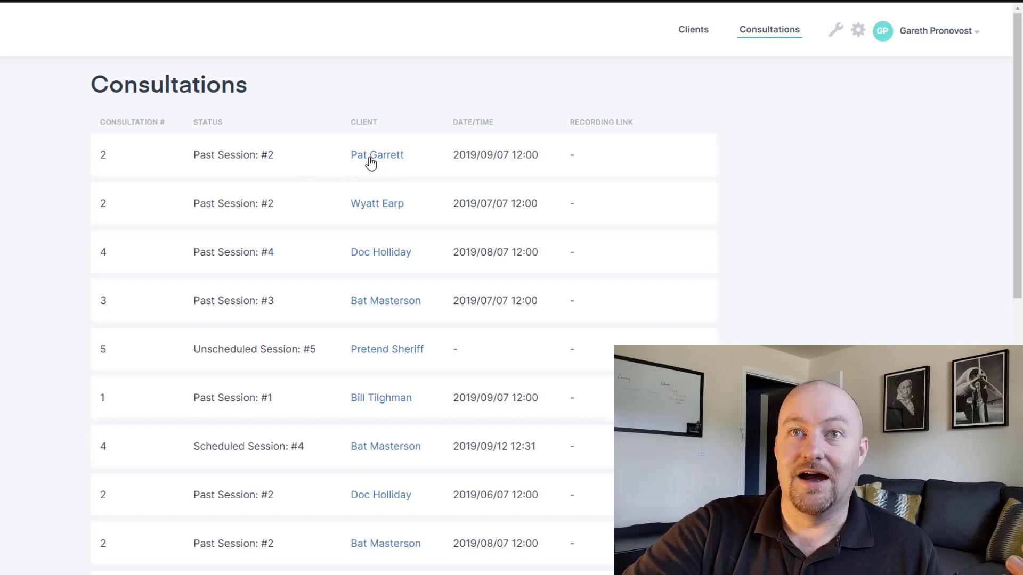
{"action": "mouse_move", "coordinate": [372, 319]}
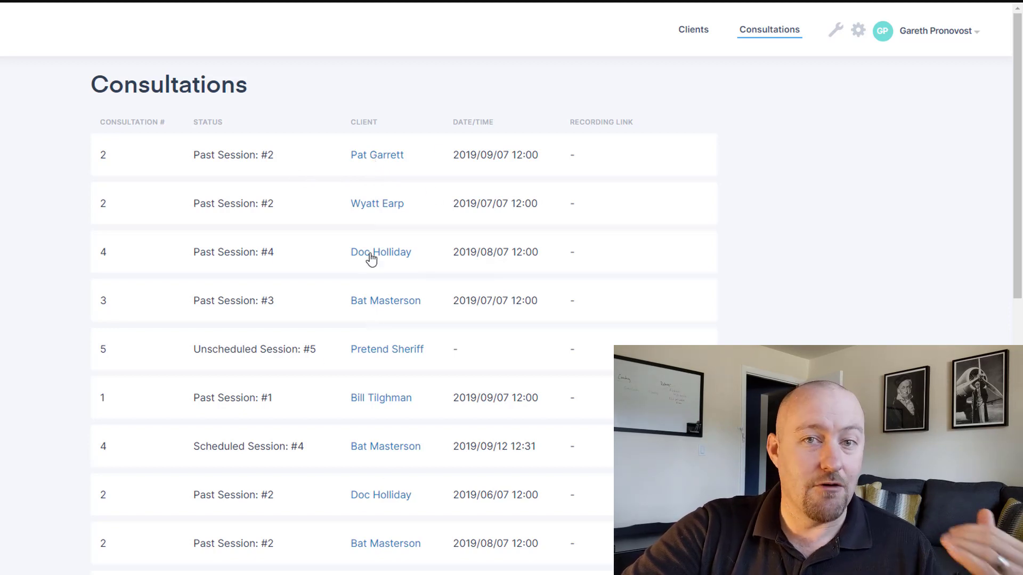
{"action": "scroll", "scroll_direction": "down", "scroll_amount": 3}
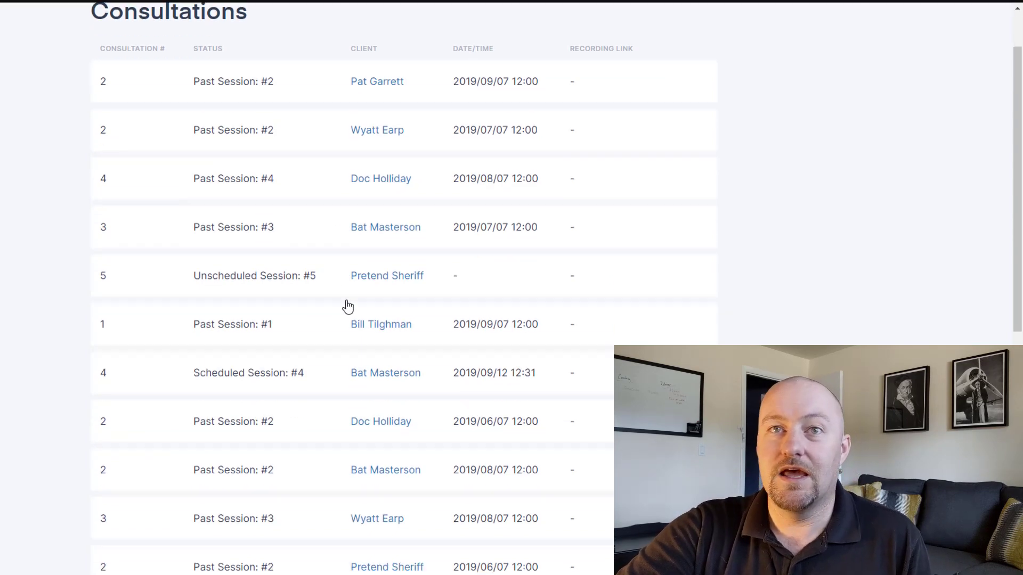
{"action": "scroll", "scroll_direction": "up", "scroll_amount": 3}
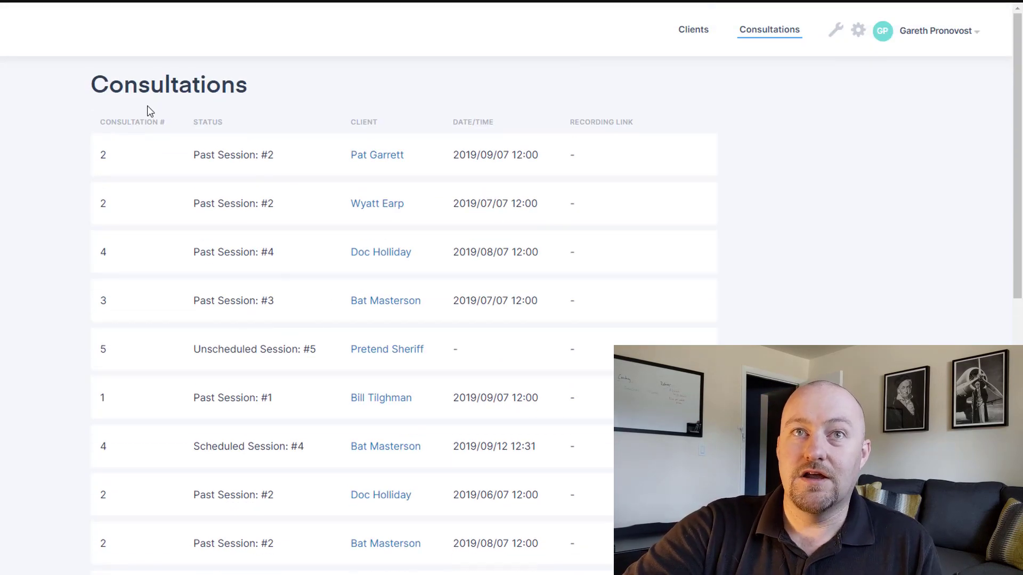
{"action": "mouse_move", "coordinate": [277, 262]}
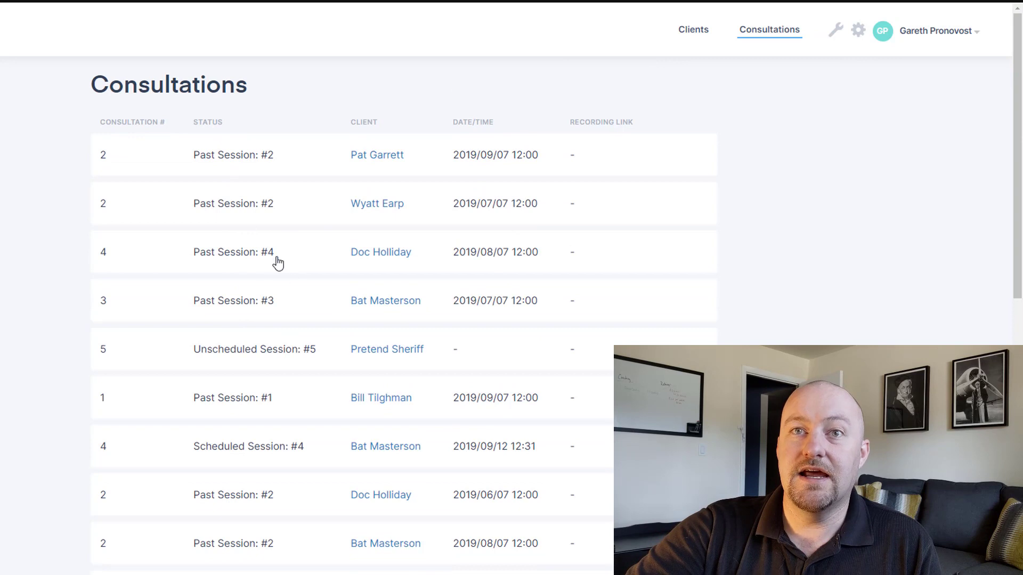
Step: View Doc Holliday's Past Session #4 detail page
{"action": "left_click", "coordinate": [233, 251]}
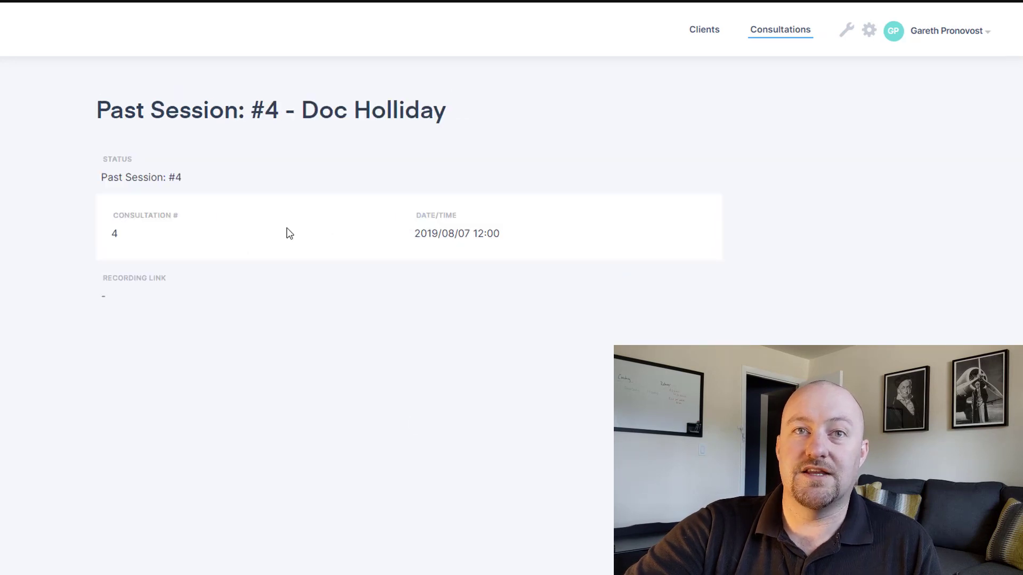
{"action": "mouse_move", "coordinate": [111, 302]}
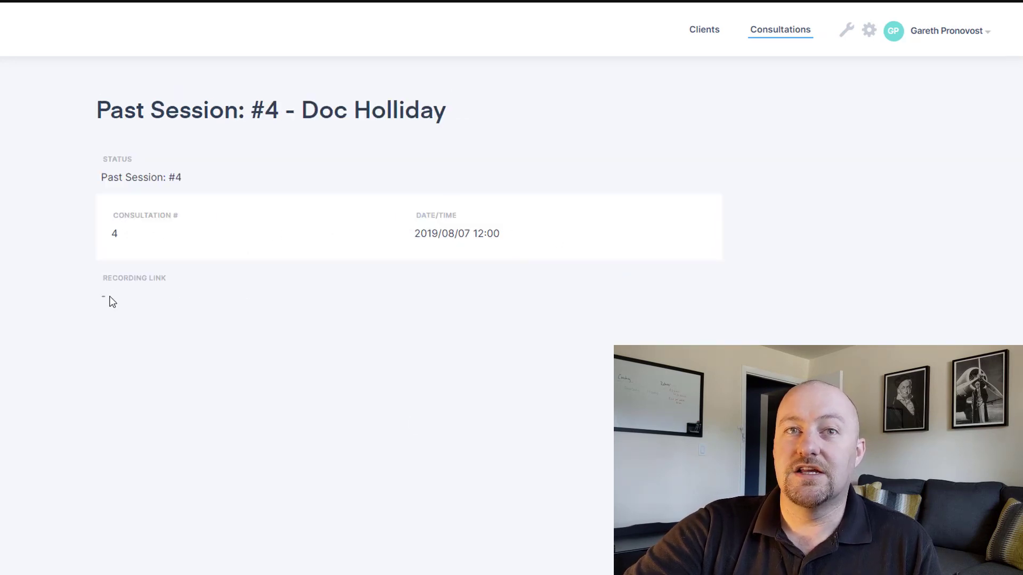
{"action": "mouse_move", "coordinate": [116, 302]}
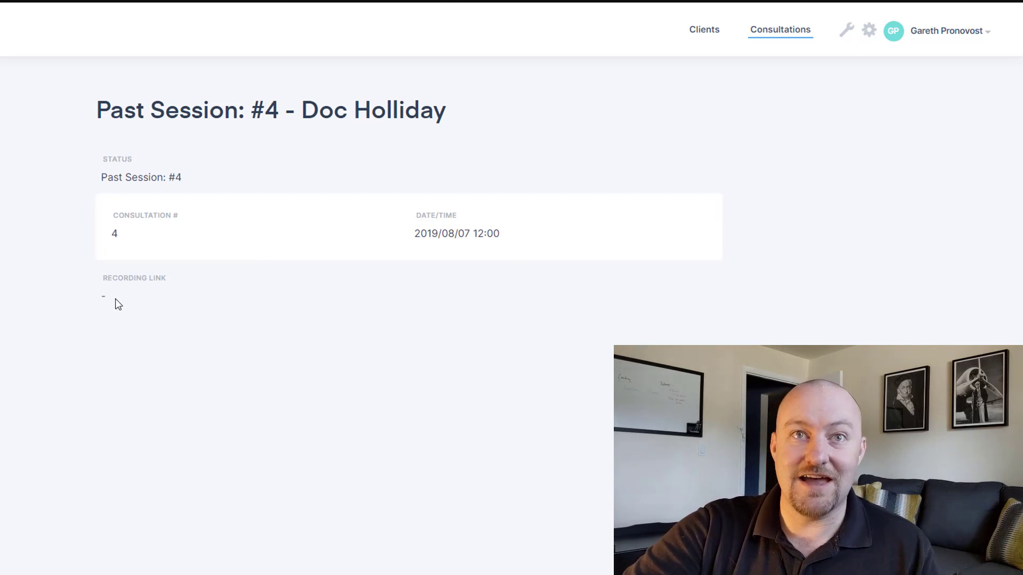
{"action": "mouse_move", "coordinate": [242, 317]}
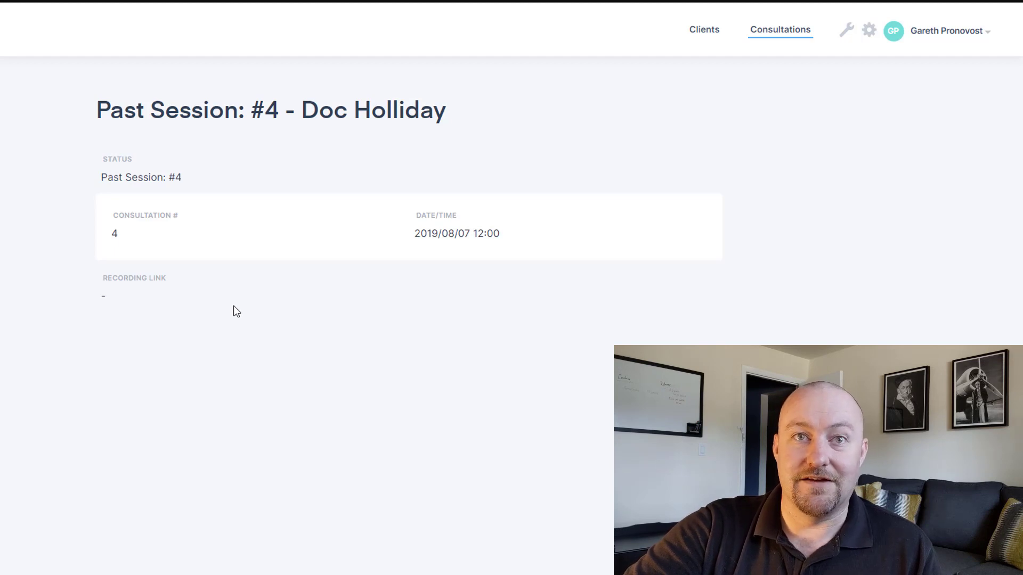
{"action": "mouse_move", "coordinate": [126, 302]}
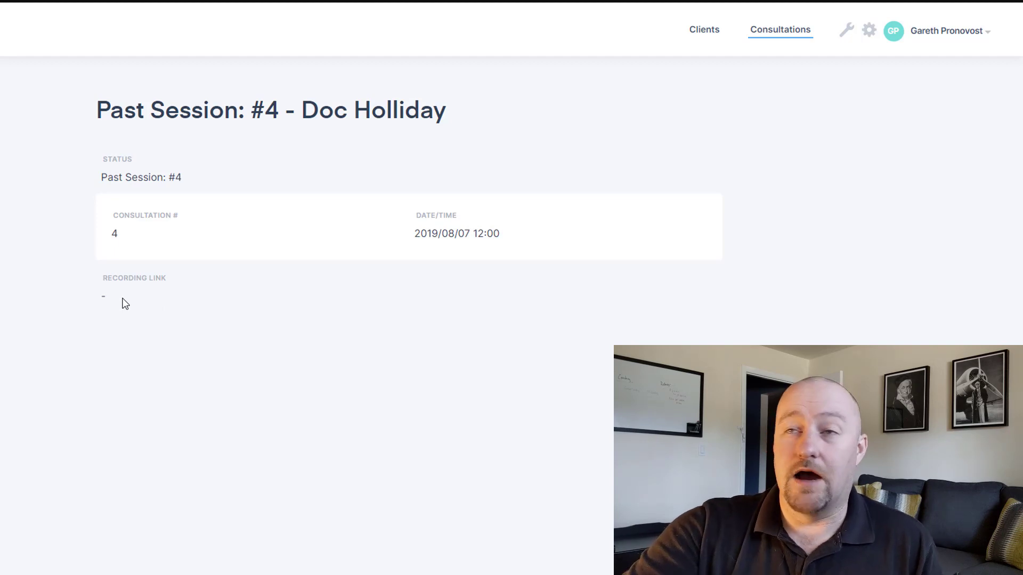
{"action": "mouse_move", "coordinate": [74, 311]}
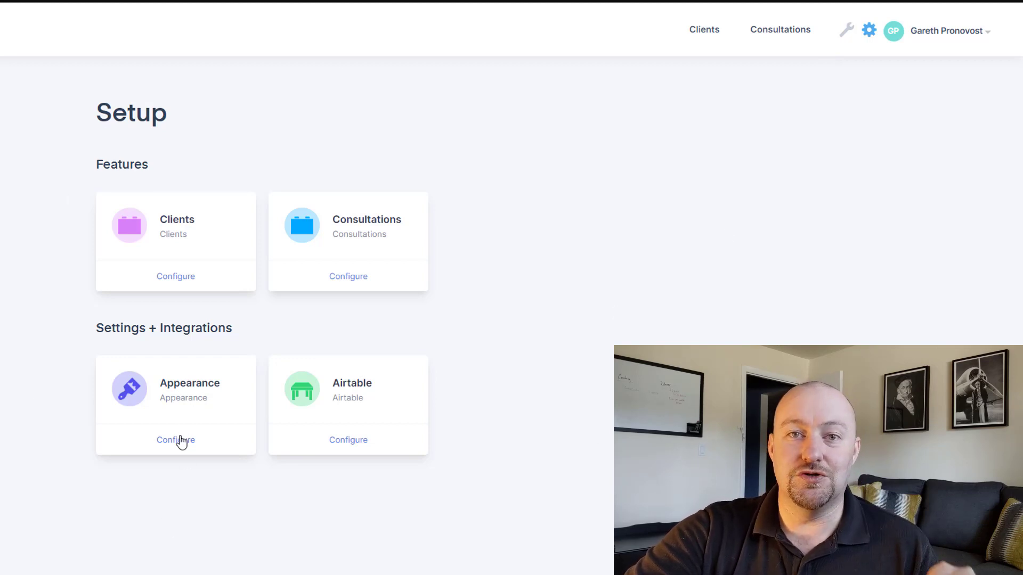
Step: Show the Appearance settings with GAP Consulting icon, logo and brand colour
{"action": "left_click", "coordinate": [174, 440]}
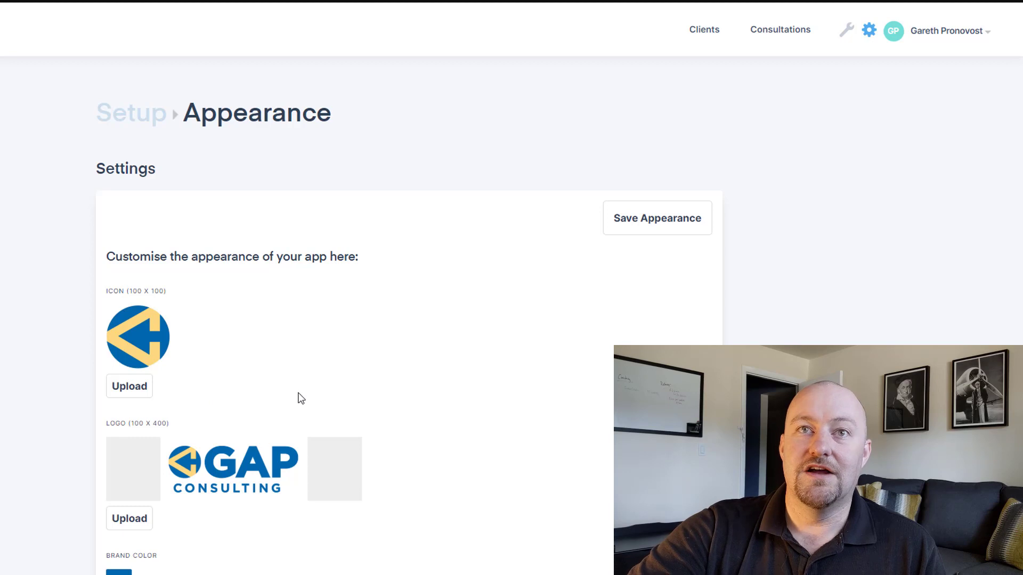
{"action": "mouse_move", "coordinate": [302, 356]}
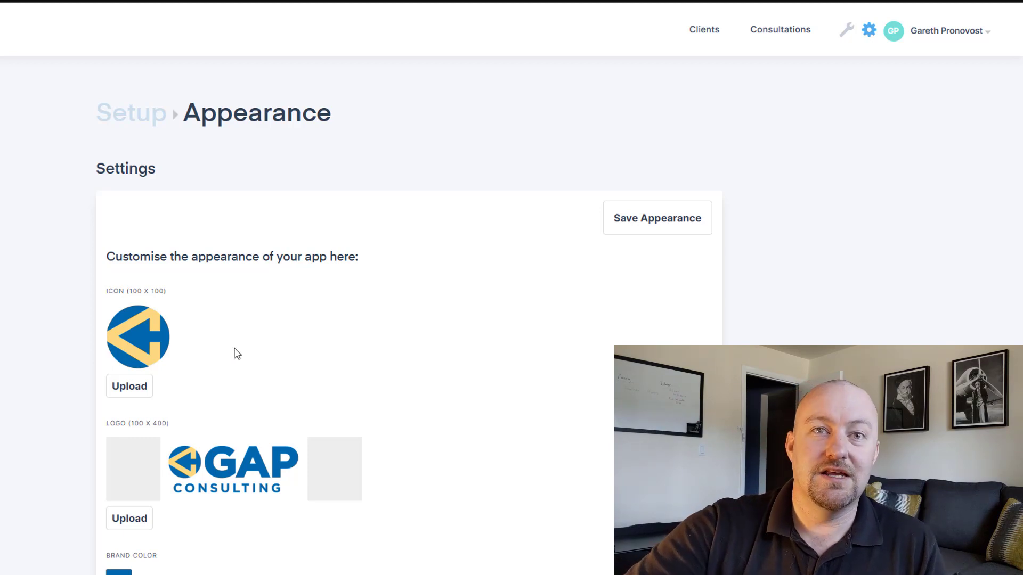
{"action": "mouse_move", "coordinate": [148, 502]}
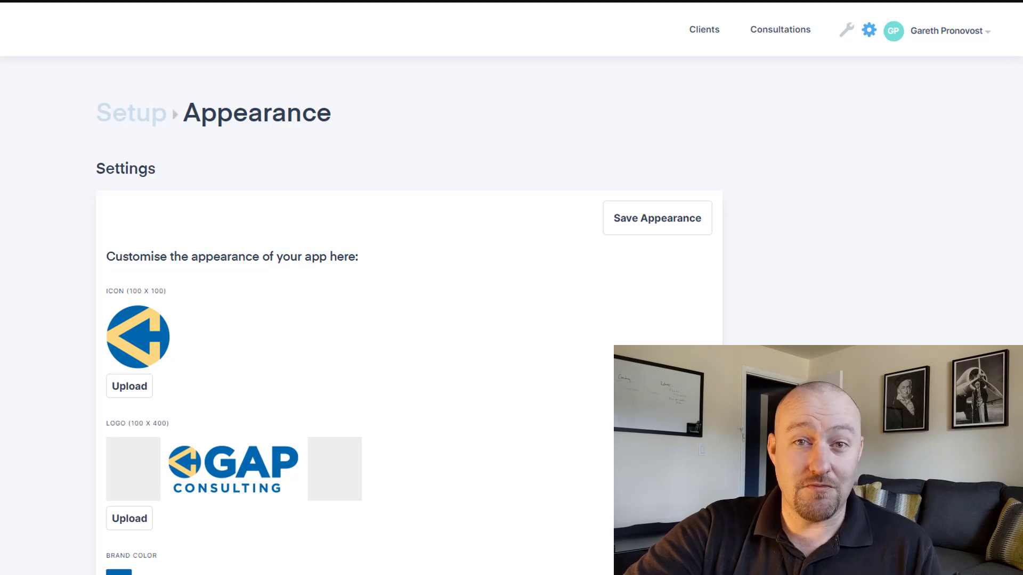
{"action": "mouse_move", "coordinate": [302, 317]}
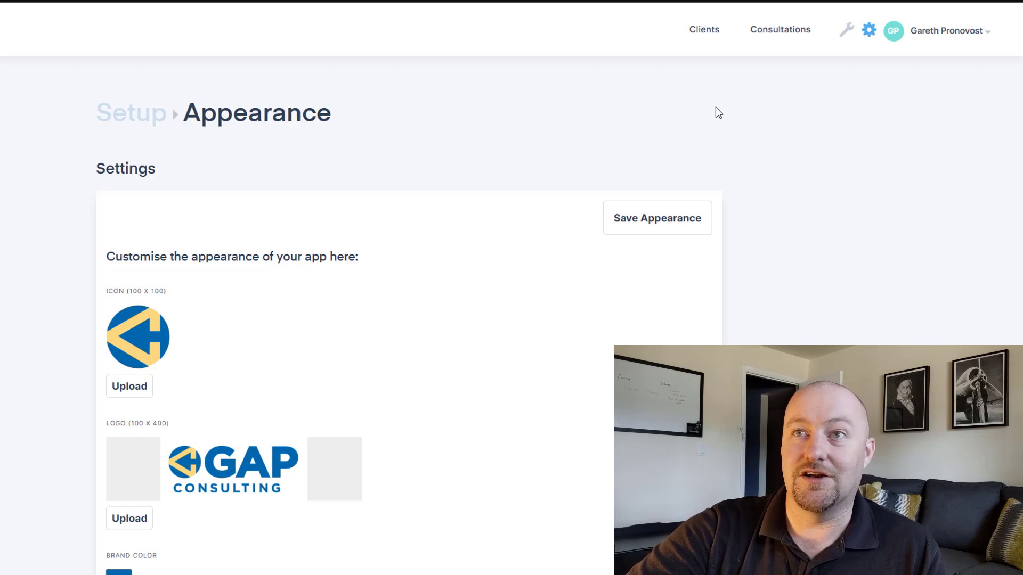
Step: Show the Setup editor for the portal Consultations list on the List tab
{"action": "left_click", "coordinate": [779, 29]}
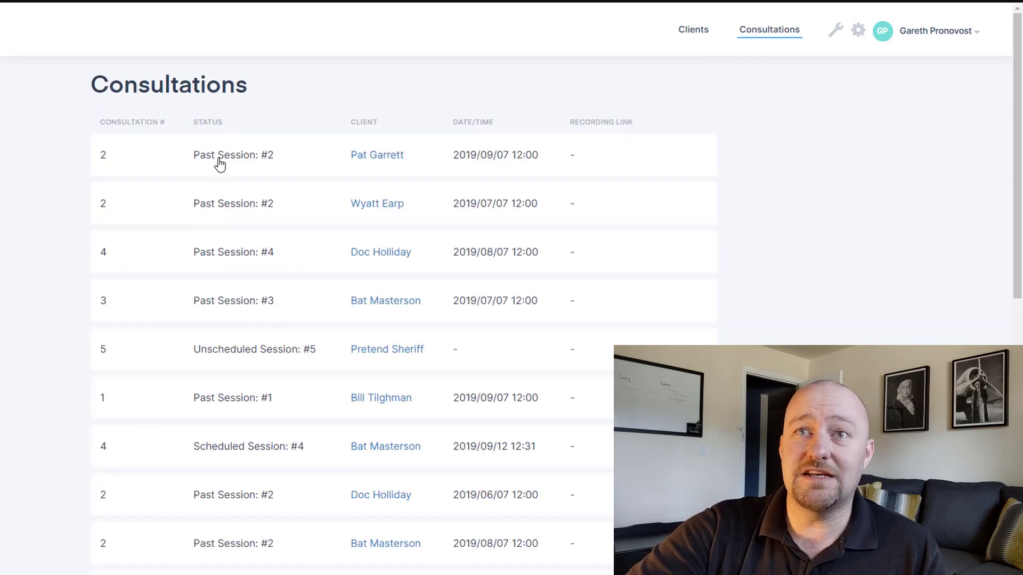
{"action": "left_click", "coordinate": [858, 30]}
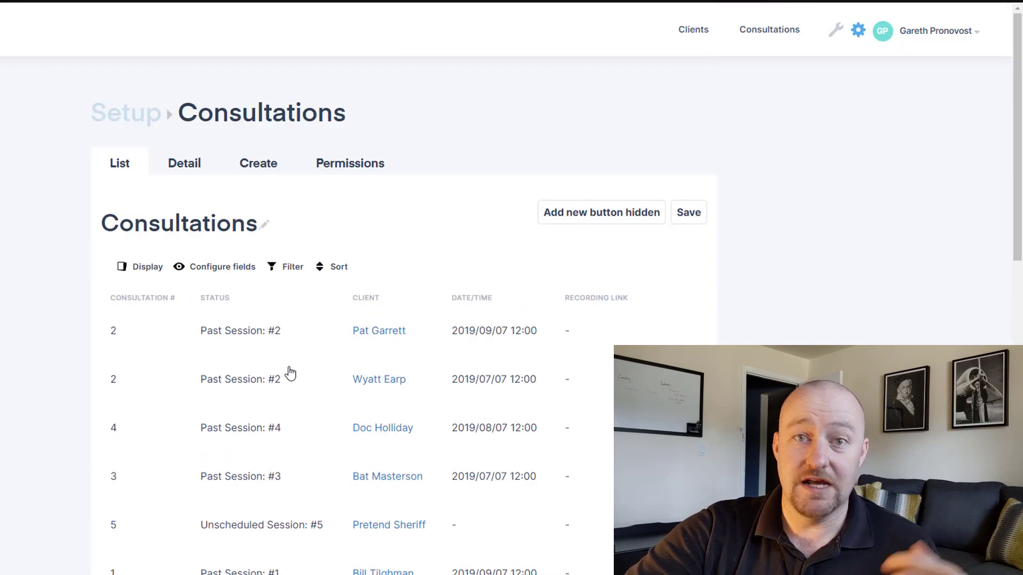
{"action": "mouse_move", "coordinate": [312, 381]}
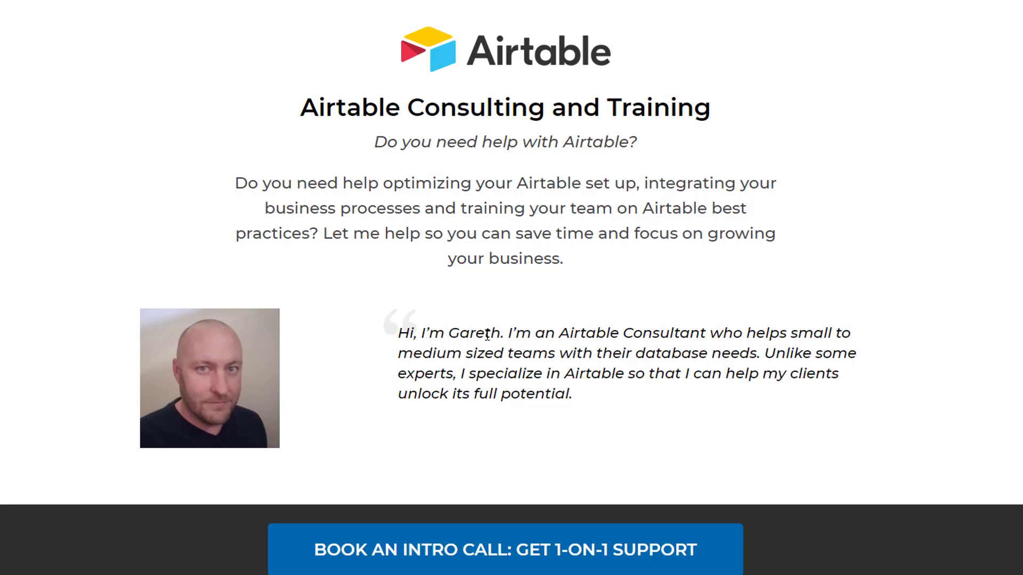
{"action": "mouse_move", "coordinate": [339, 268]}
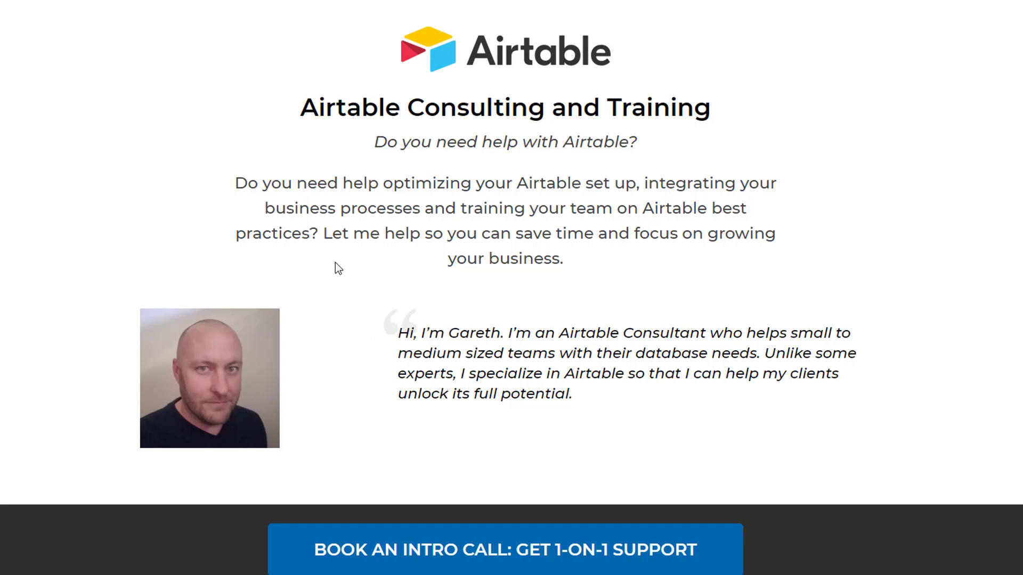
{"action": "mouse_move", "coordinate": [1004, 327]}
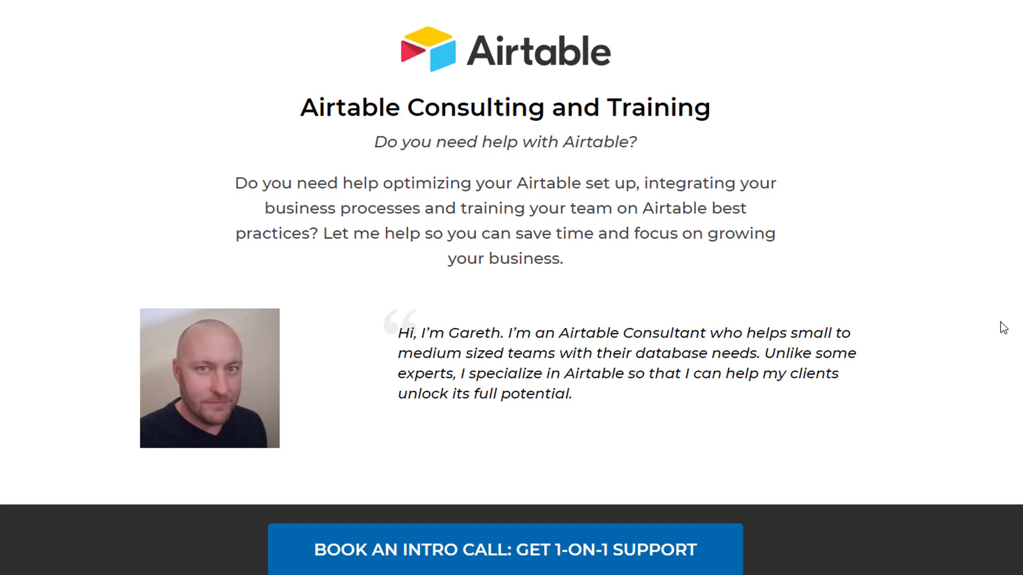
{"action": "scroll", "scroll_direction": "down", "scroll_amount": 3}
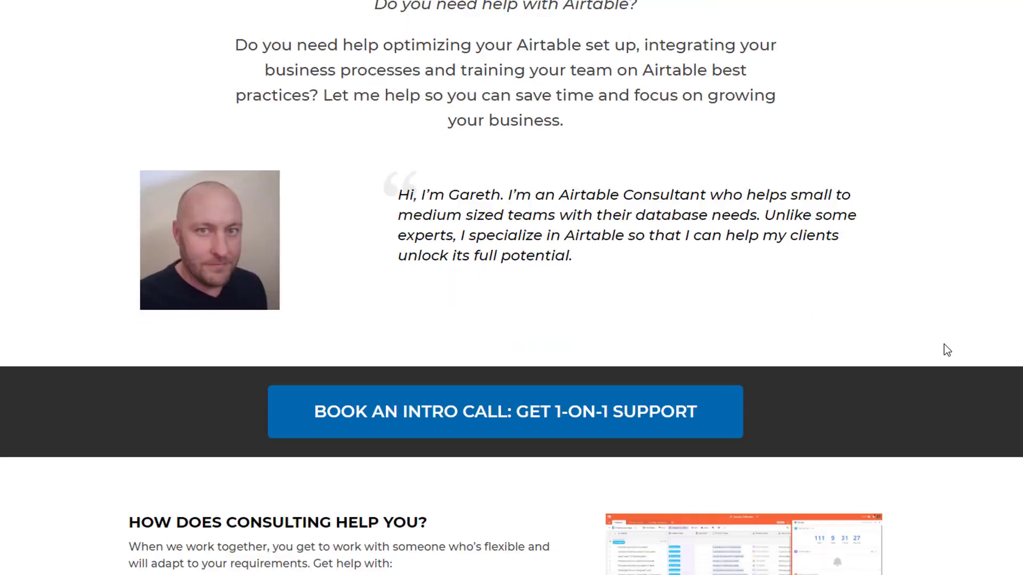
{"action": "scroll", "scroll_direction": "down", "scroll_amount": 3}
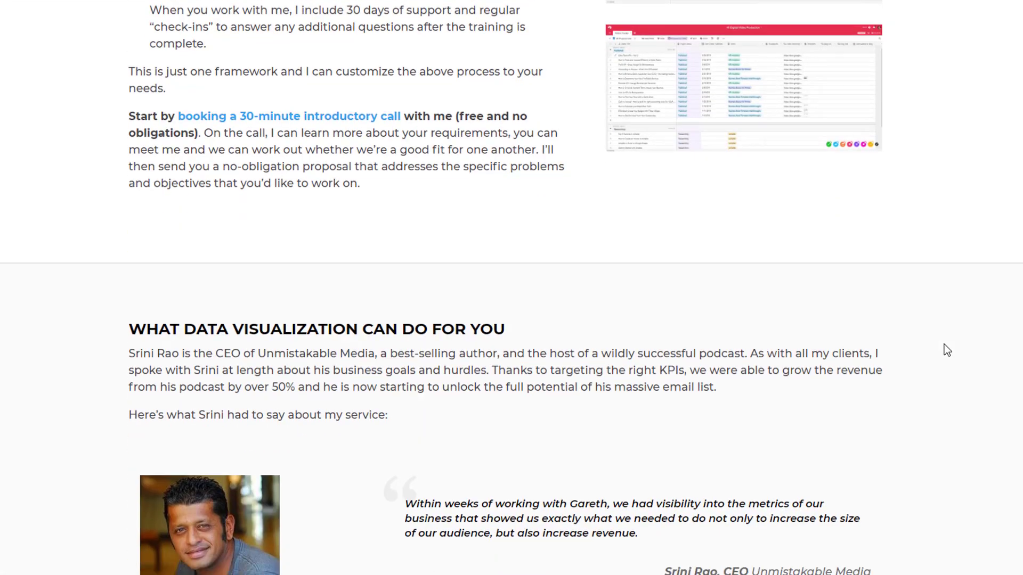
{"action": "left_click", "coordinate": [289, 116]}
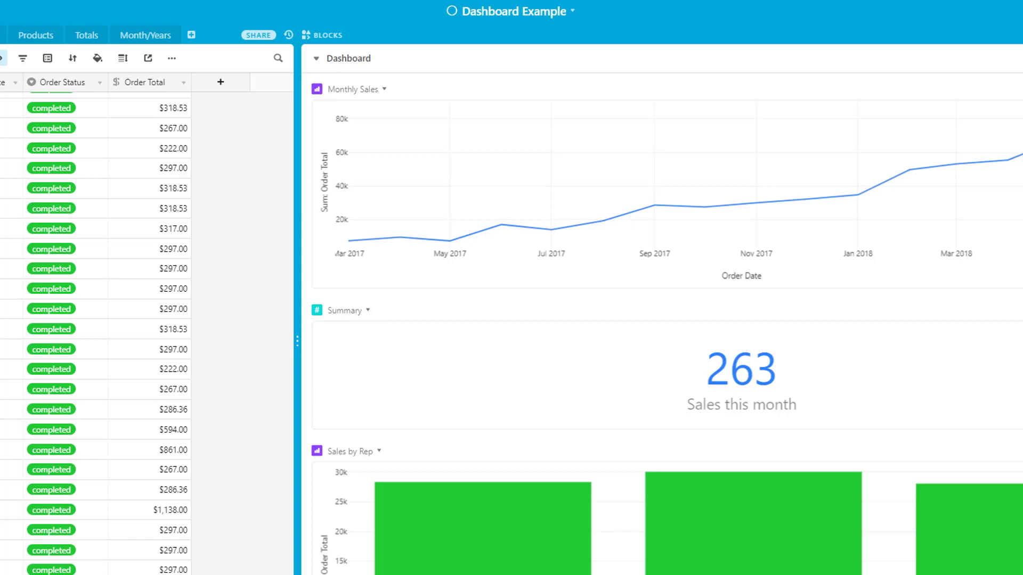
{"action": "mouse_move", "coordinate": [280, 361]}
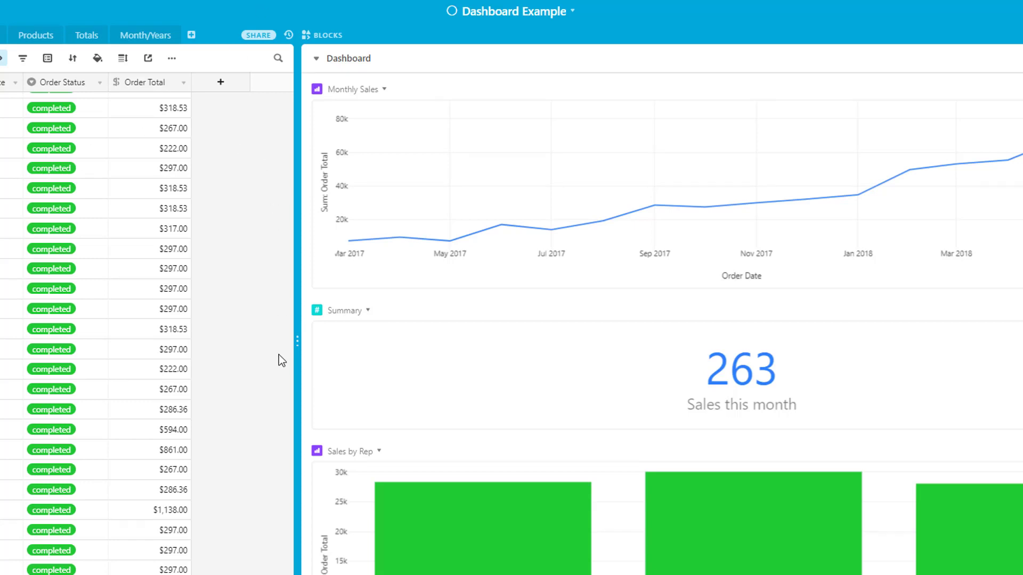
{"action": "mouse_move", "coordinate": [932, 299]}
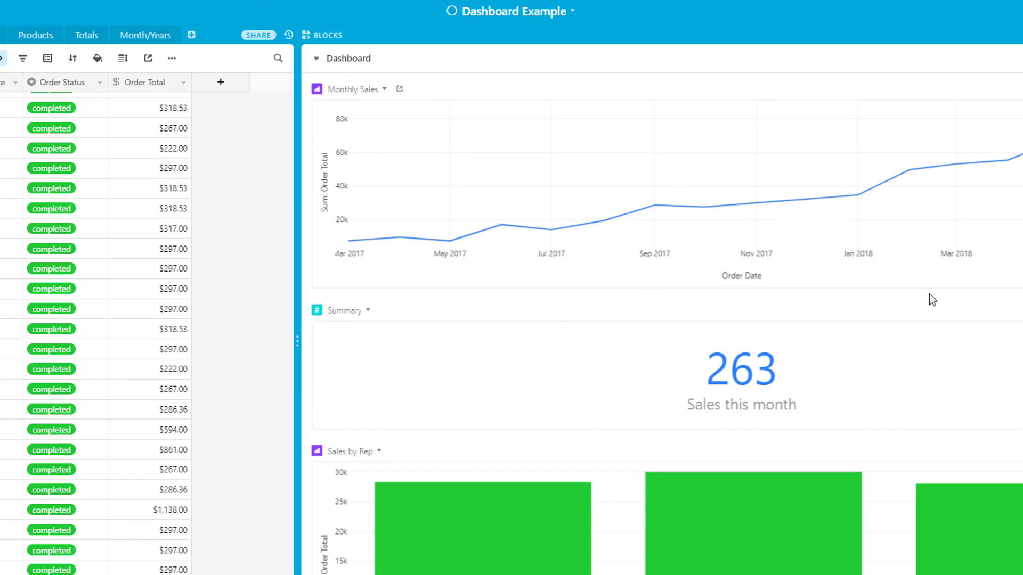
{"action": "mouse_move", "coordinate": [787, 239]}
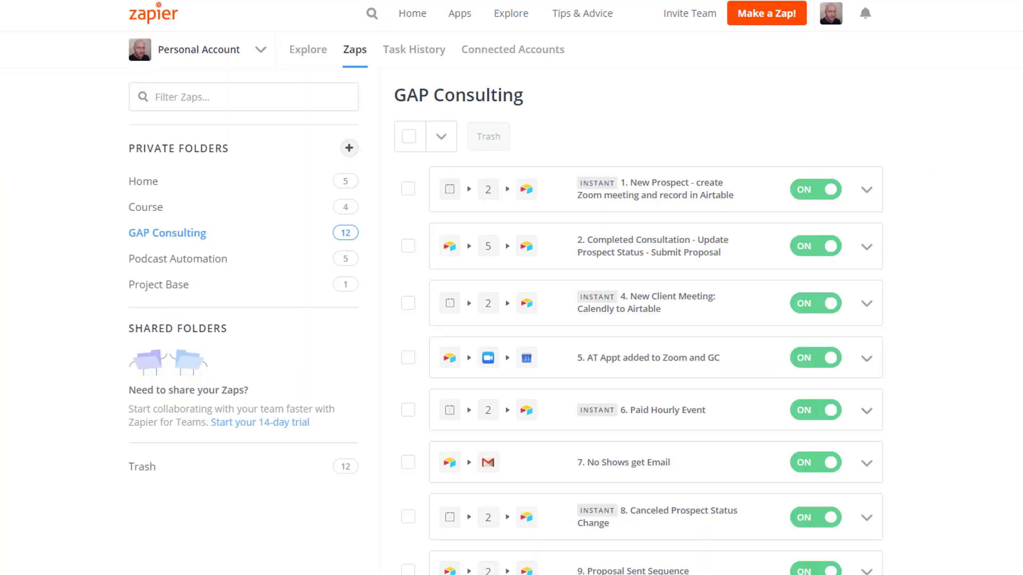
{"action": "mouse_move", "coordinate": [948, 280]}
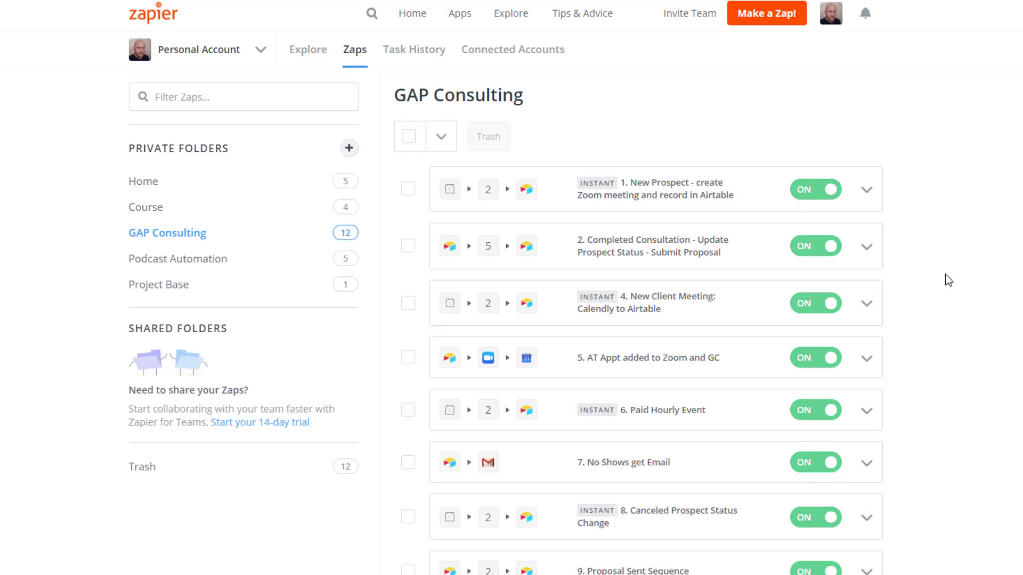
{"action": "scroll", "scroll_direction": "down", "scroll_amount": 3}
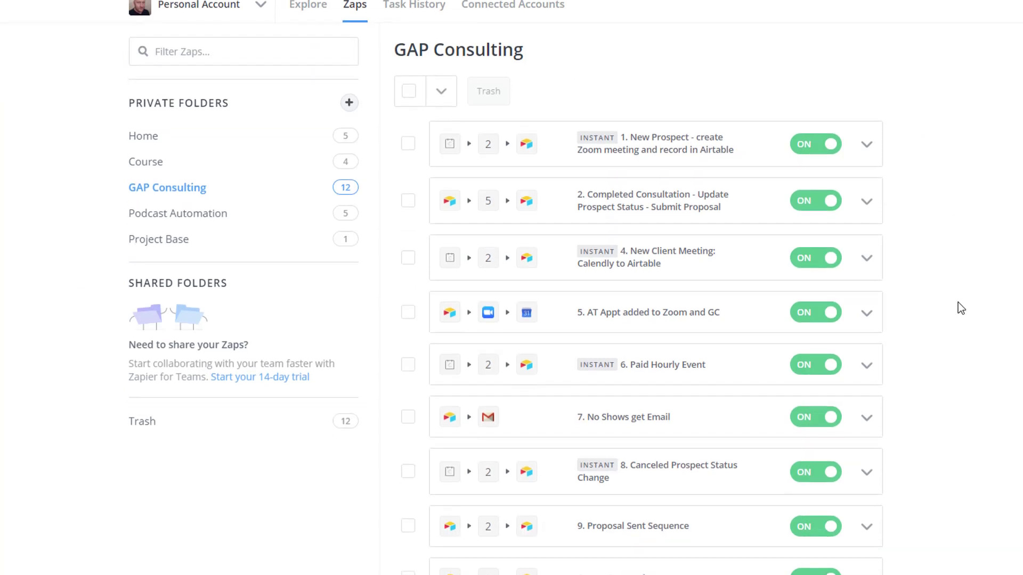
{"action": "scroll", "scroll_direction": "down", "scroll_amount": 3}
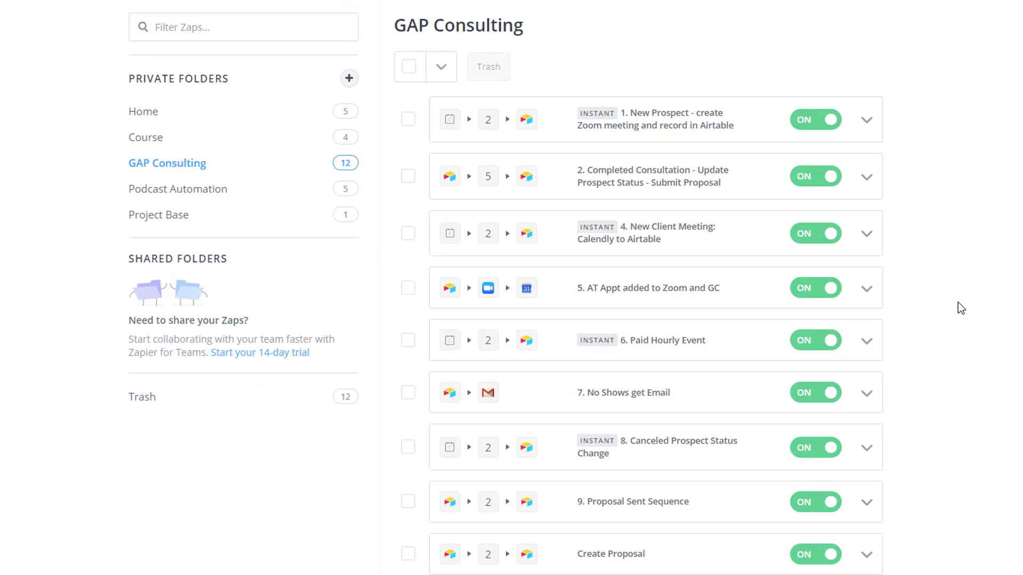